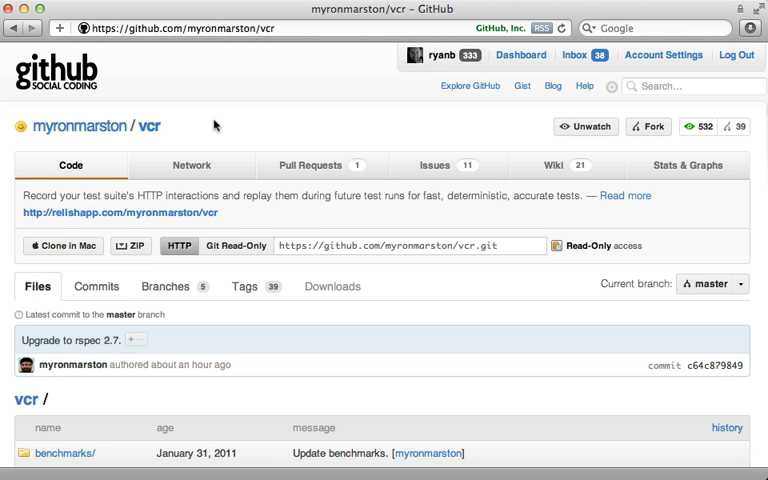
mouse_move(176, 148)
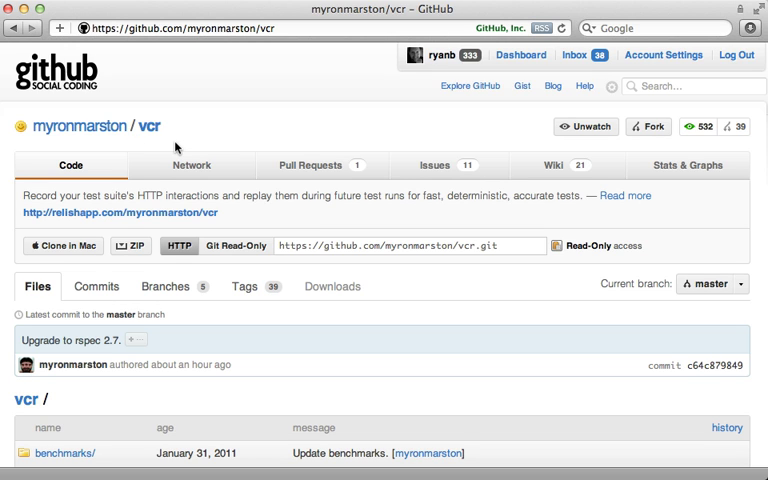
mouse_move(224, 392)
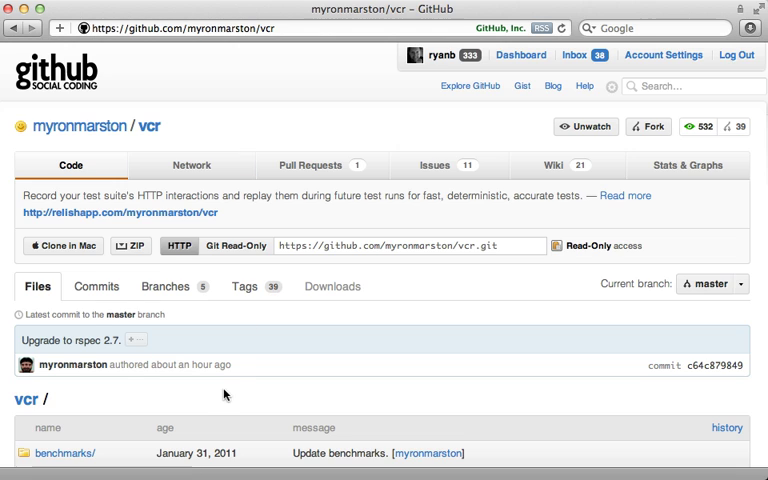
- Submit zip code 90210 in the local Zip Code Lookup app and see empty result fields
scroll(down, 3)
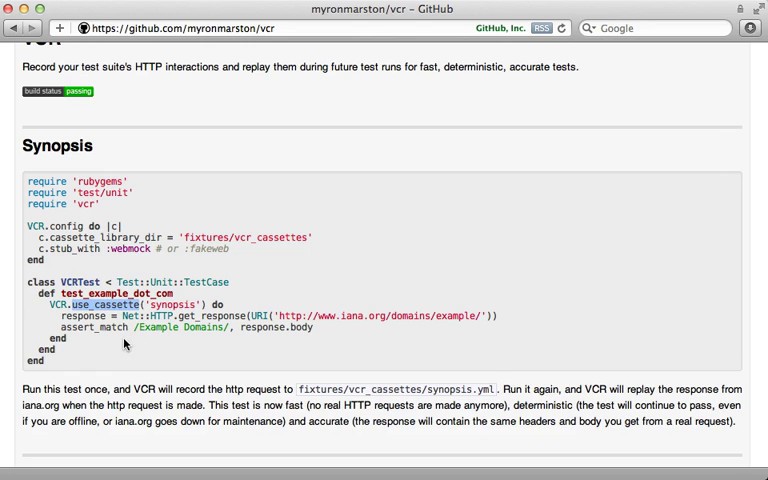
double_click(150, 314)
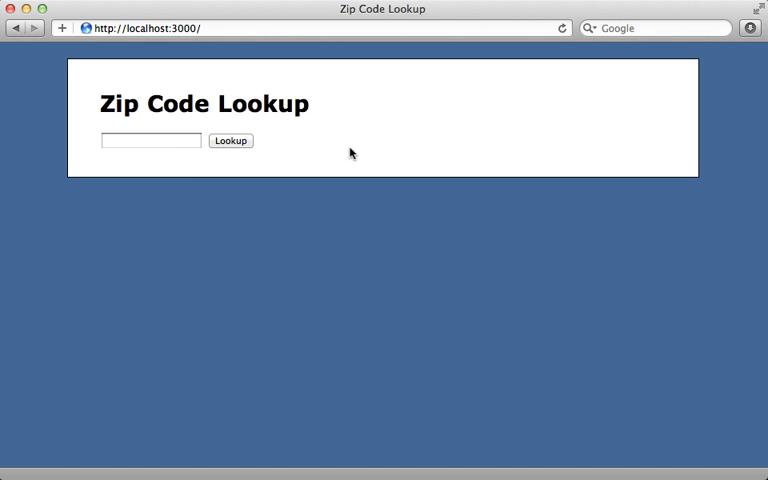
mouse_move(232, 176)
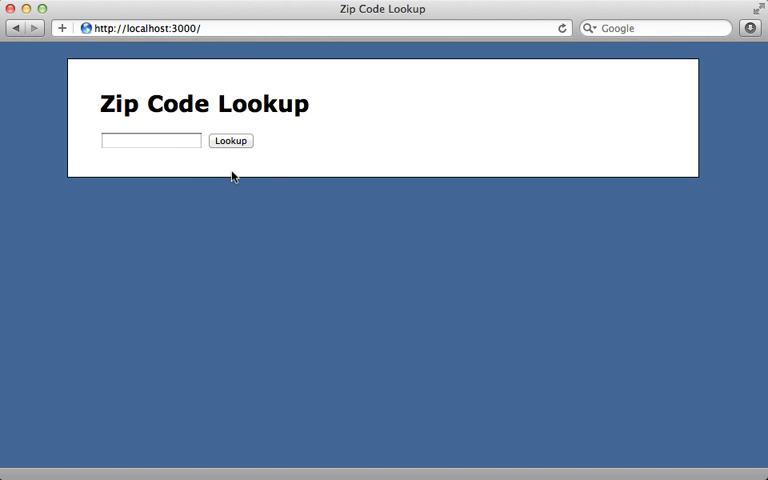
text(92)
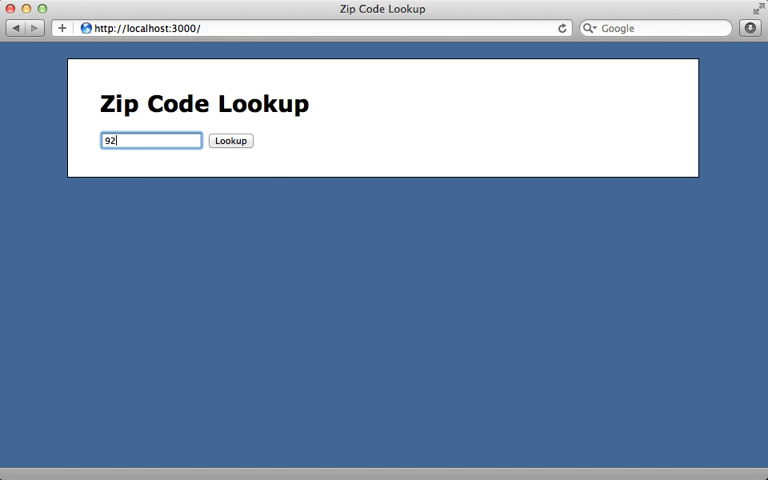
click(230, 140)
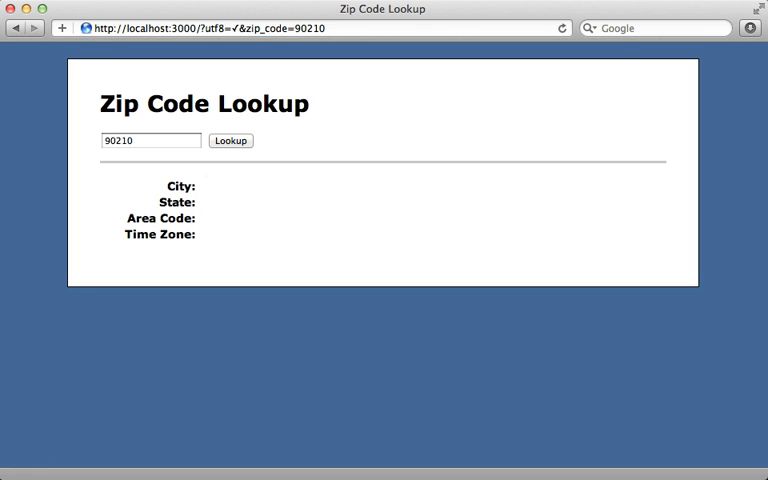
mouse_move(214, 256)
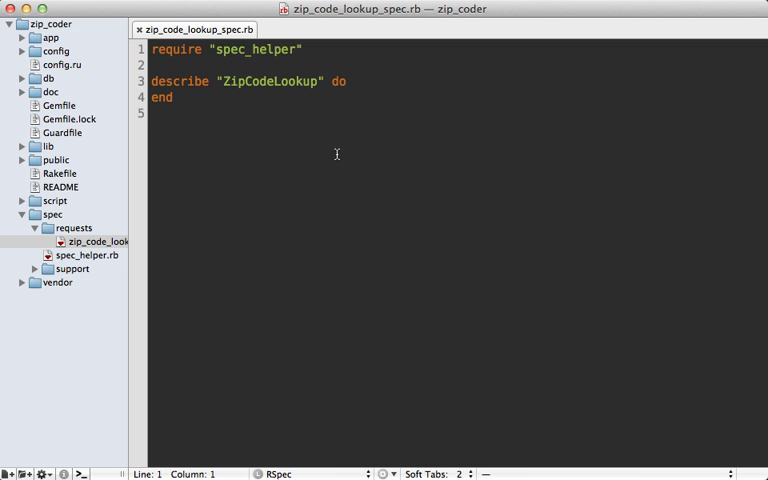
mouse_move(168, 212)
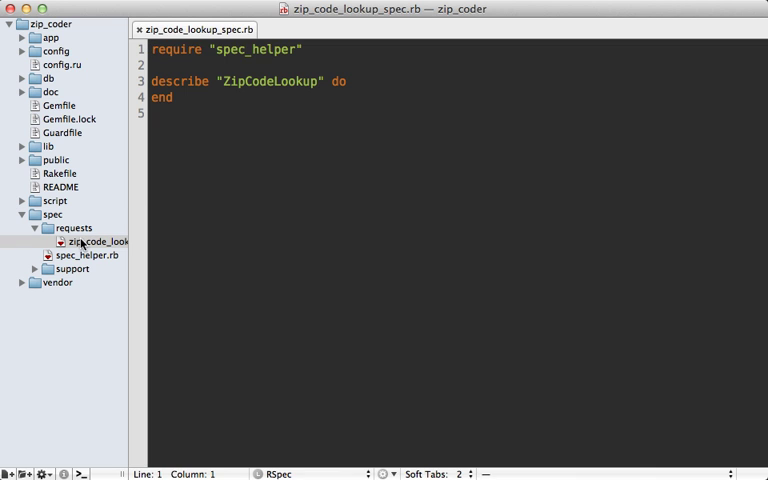
mouse_move(320, 72)
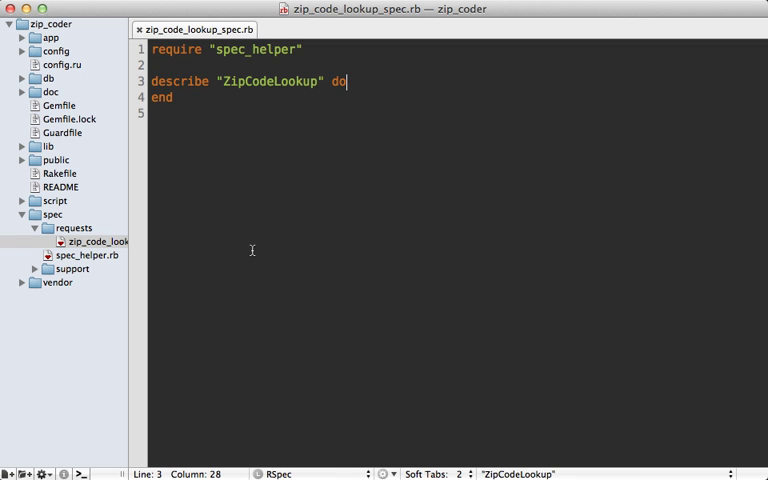
- Begin an example described as "show Beverly Hills given 90210" in the ZipCodeLookup spec
key(Return)
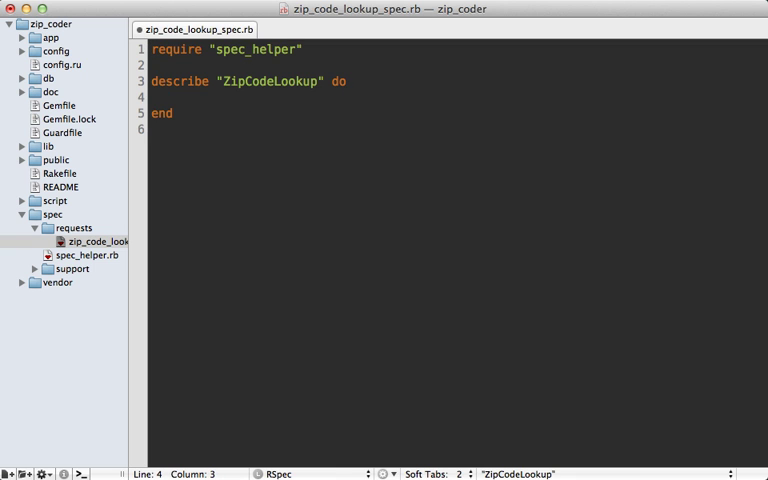
text(it)
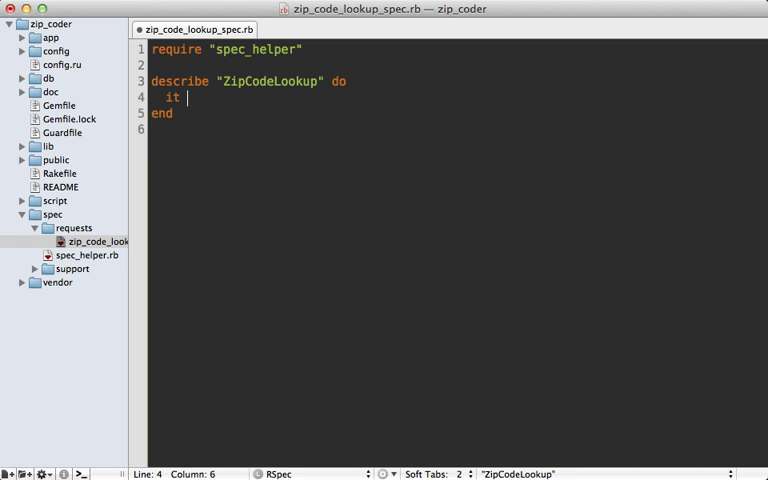
text("show ")
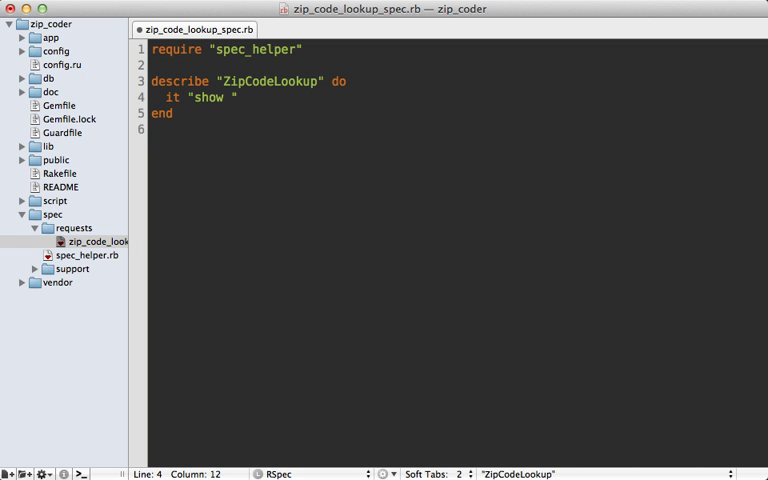
text(Beverly Hills)
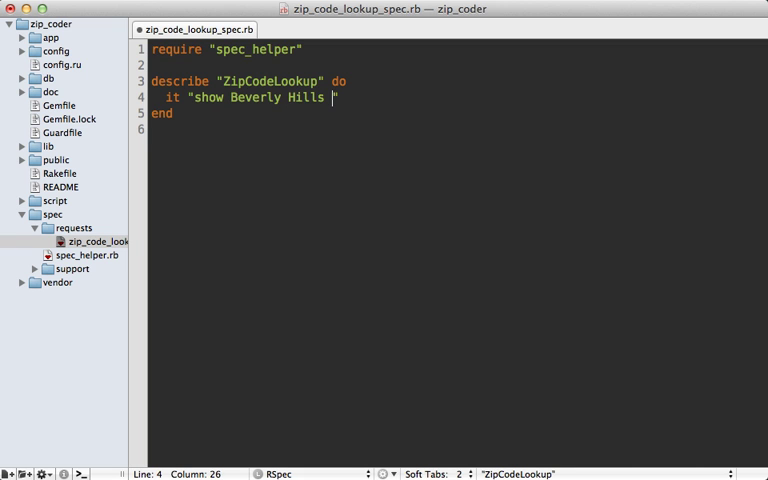
text(given 90210)
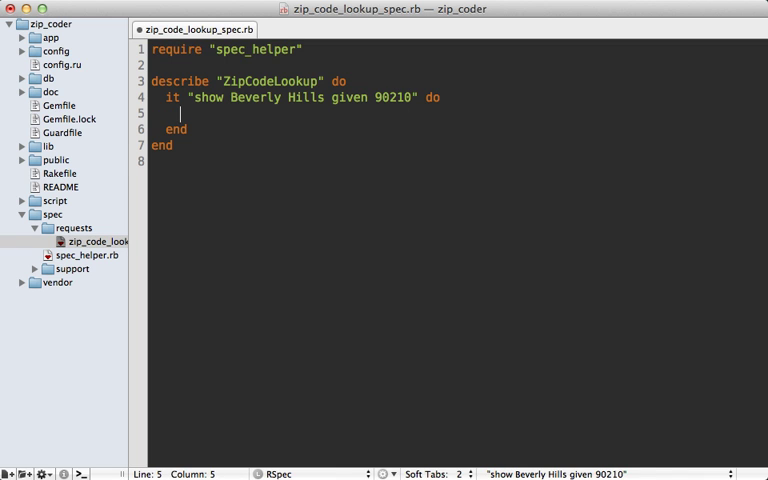
- Visit root_path, fill in zip_code with 90210, click Lookup and expect "Beverly Hills" content
text(visit)
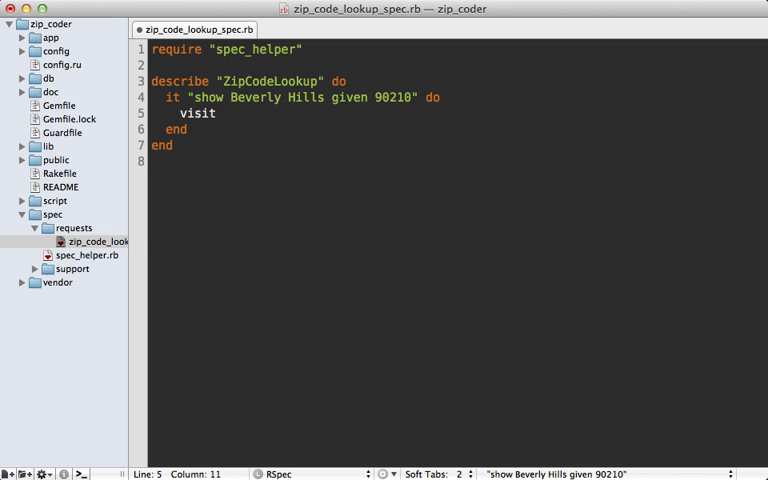
text(root_path)
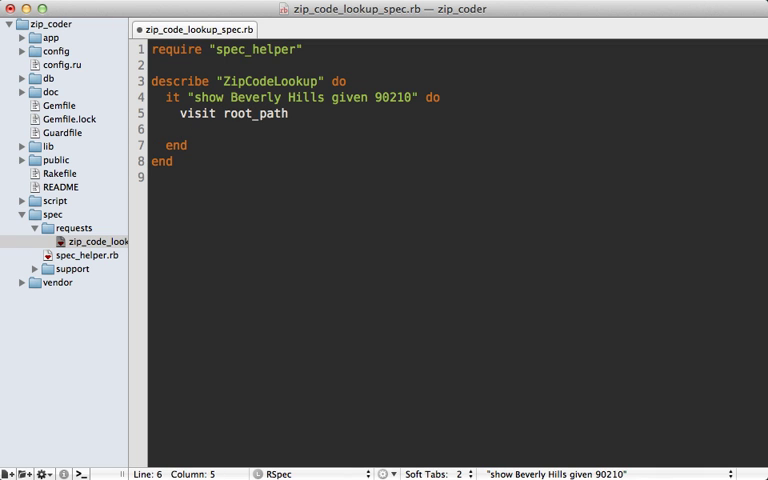
text(fill_in "zip_code", with:)
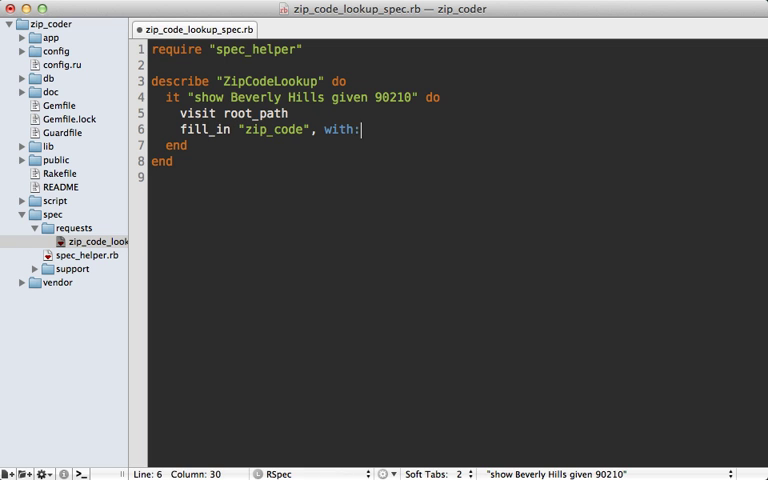
text("90210")
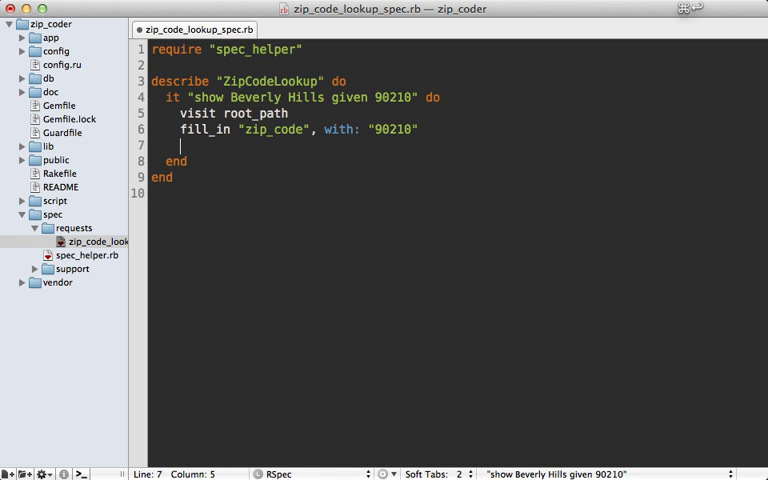
text(click_on "L")
text(page.should have_content(")
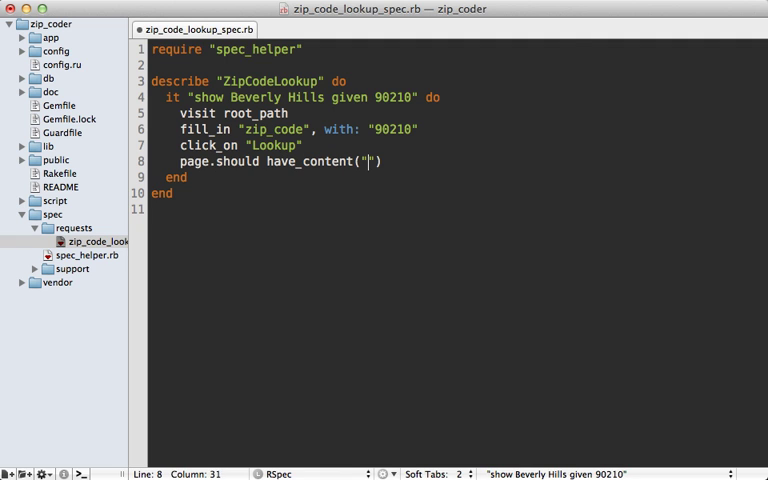
text(Beverly Hills)
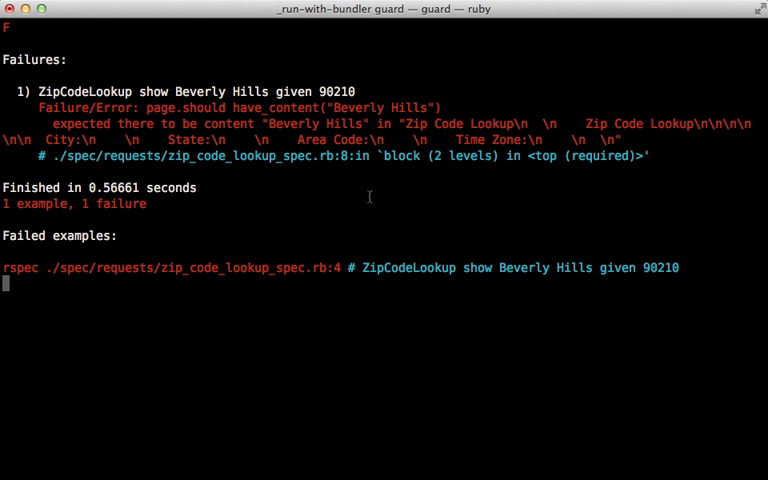
mouse_move(334, 188)
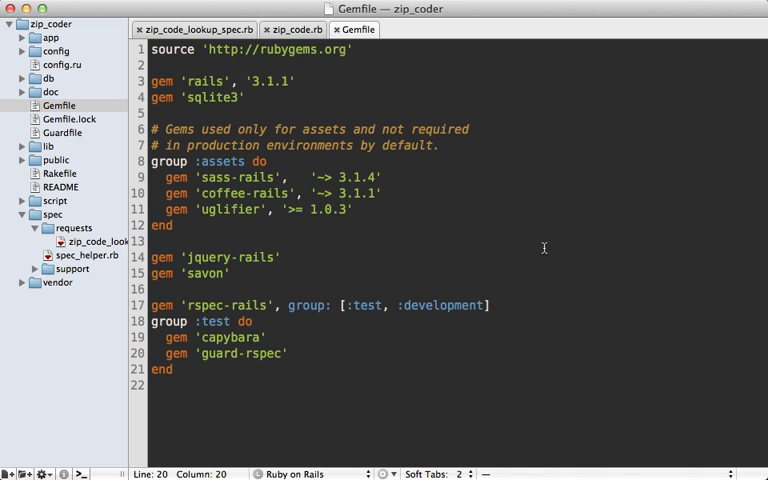
mouse_move(354, 356)
text(gem 'vc')
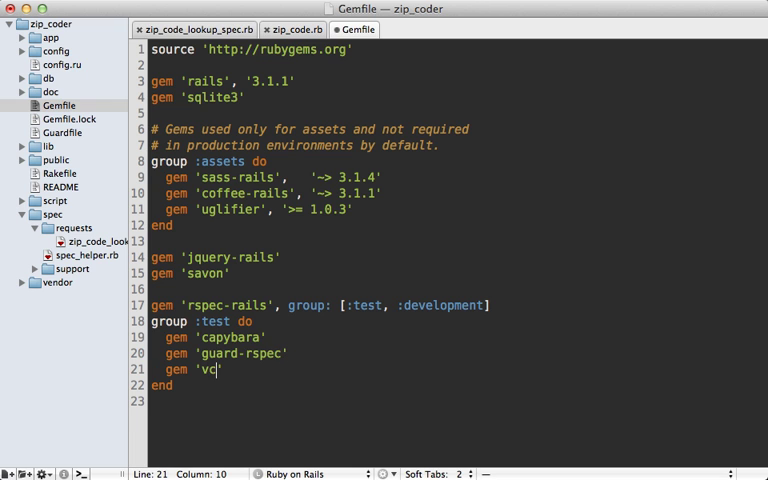
- Start a new line in the Gemfile's test group for the vcr gem
key(Return)
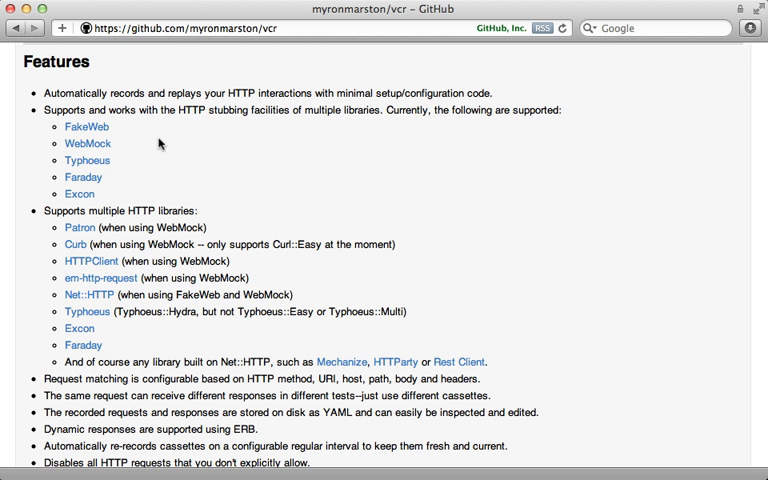
mouse_move(110, 192)
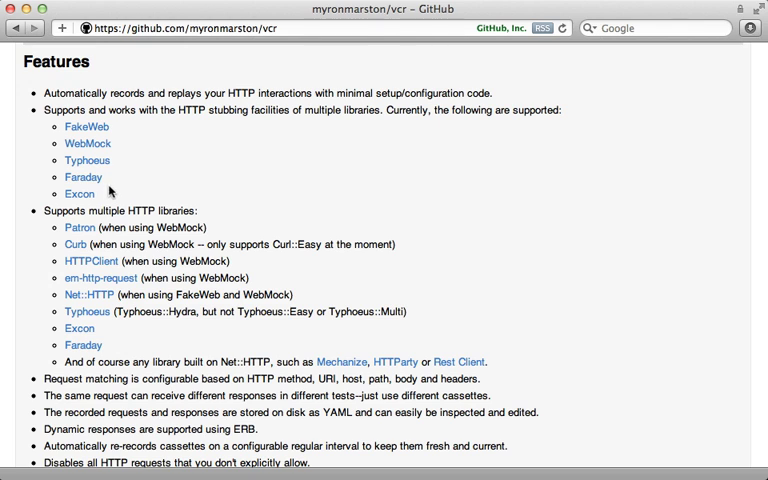
mouse_move(124, 124)
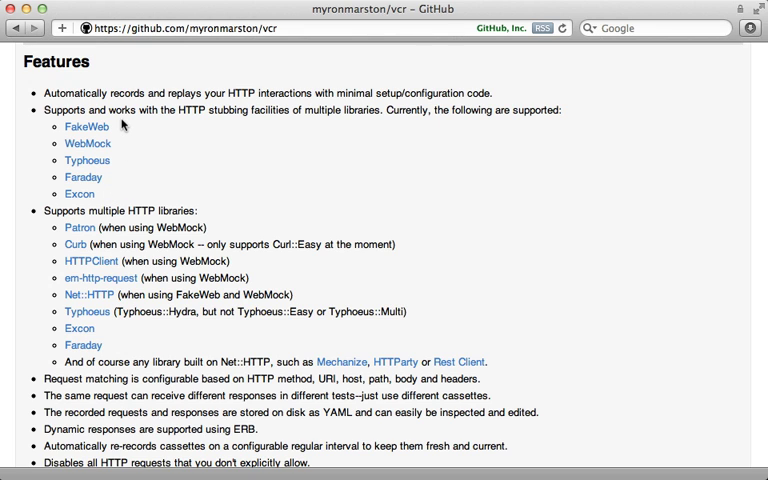
mouse_move(88, 144)
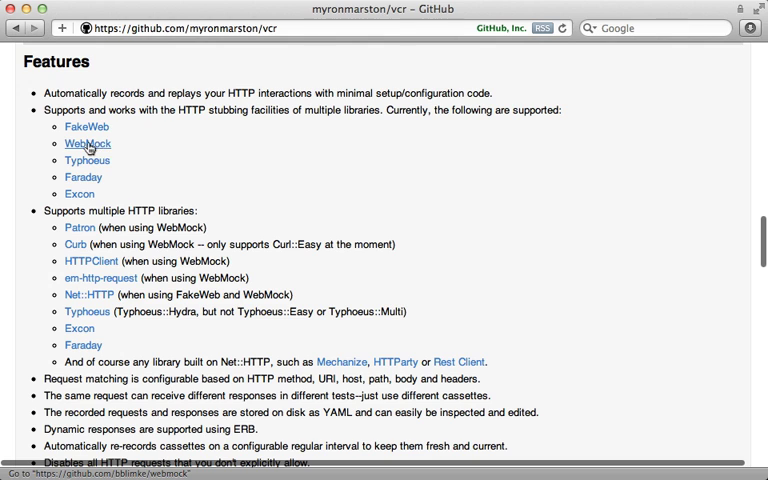
mouse_move(84, 128)
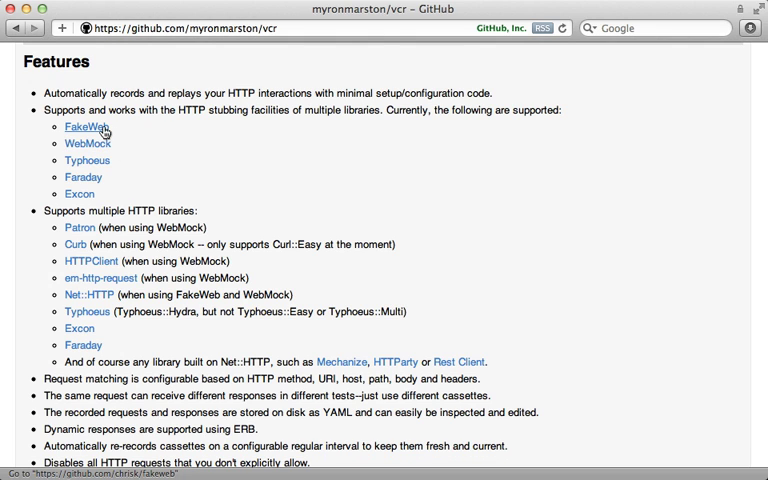
mouse_move(116, 160)
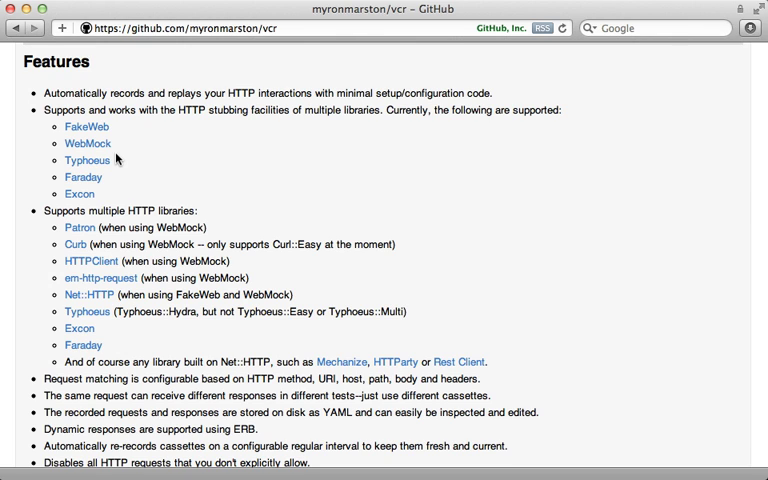
mouse_move(84, 128)
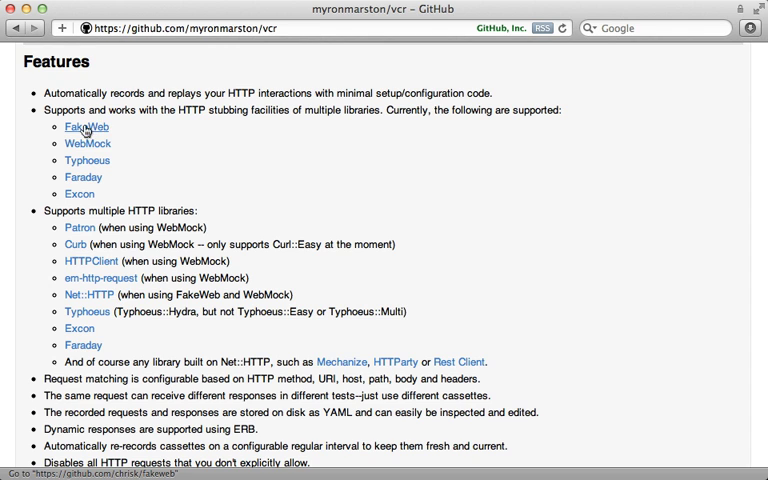
mouse_move(118, 132)
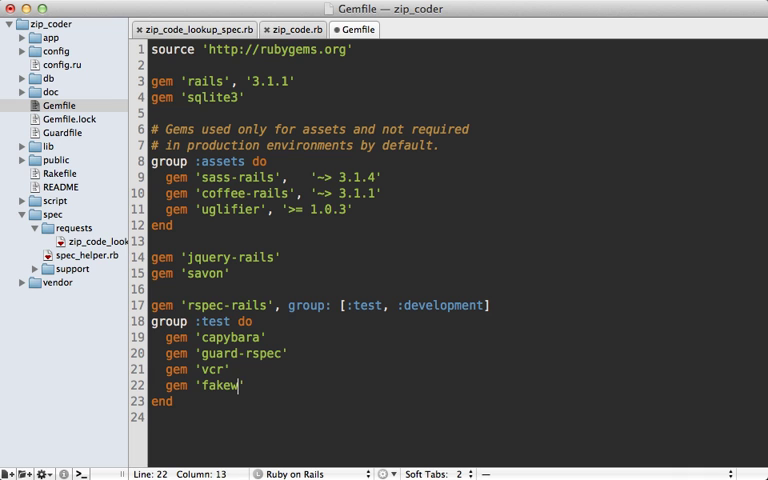
- Finish the fakeweb gem entry and create a new vcr.rb file in spec/support
text(eb)
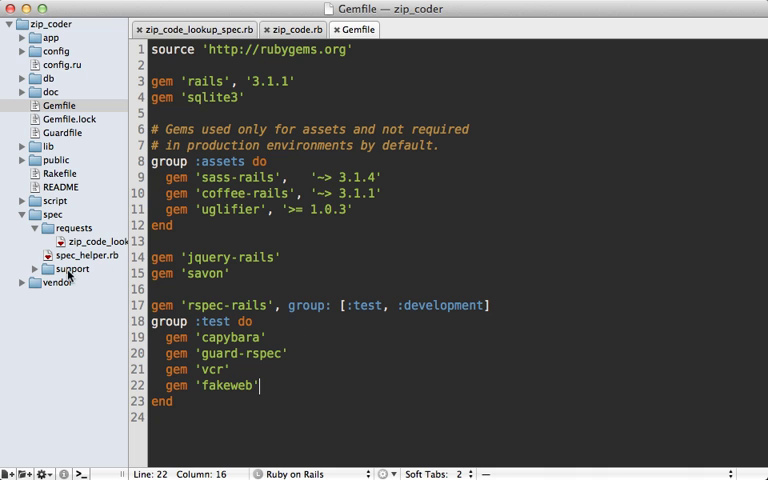
right_click(70, 268)
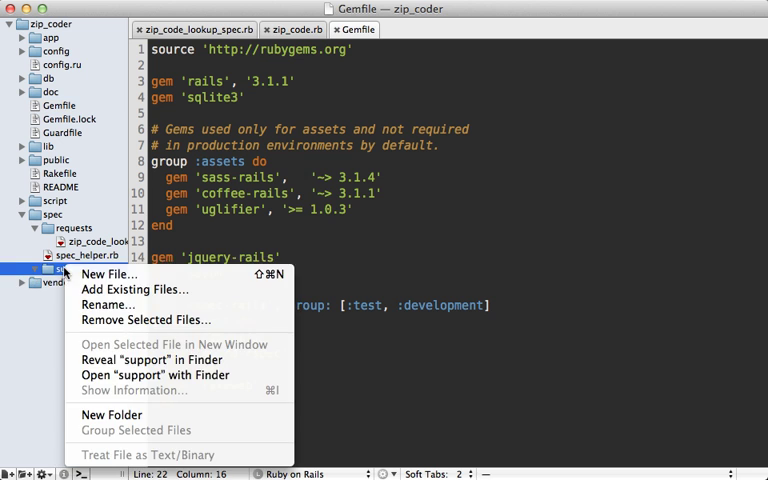
click(108, 272)
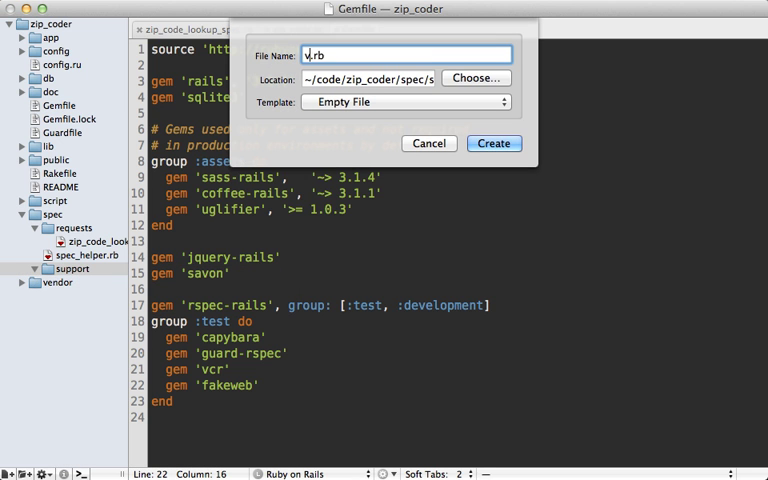
click(492, 144)
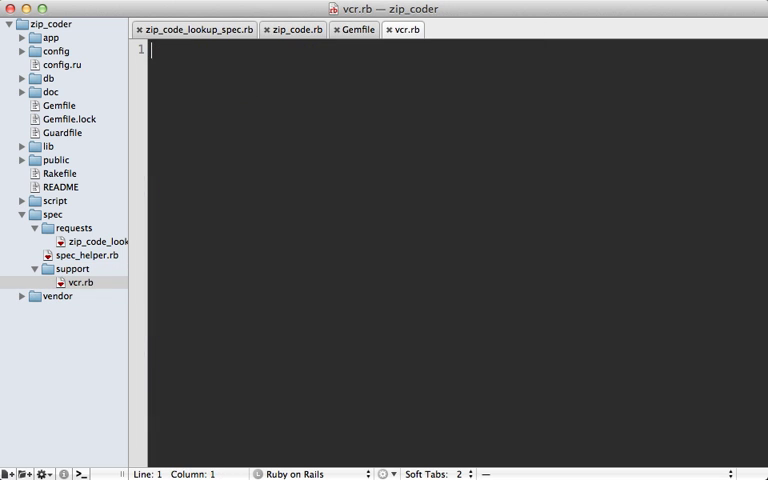
- Write a VCR.config block with cassette_library_dir spec/vcr and stub_with :fakeweb
text(VCR.config do |c|)
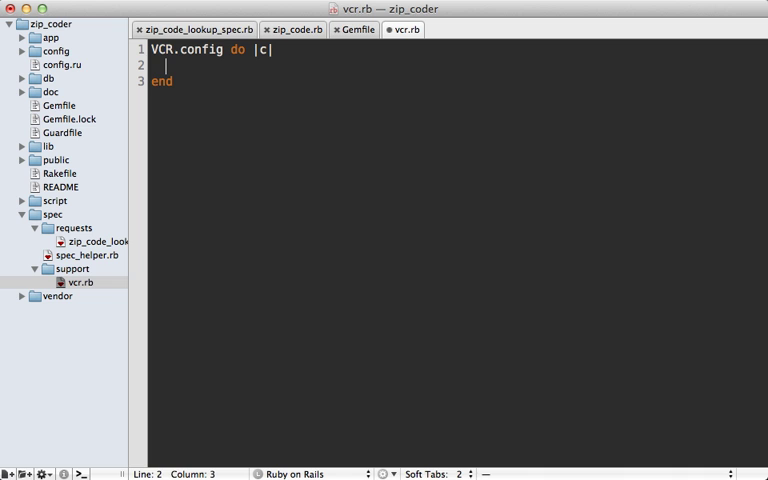
click(224, 48)
text(u)
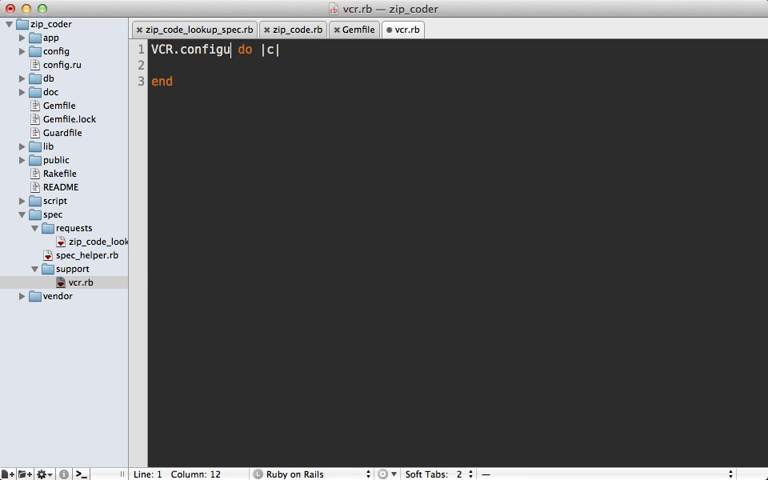
key(Return)
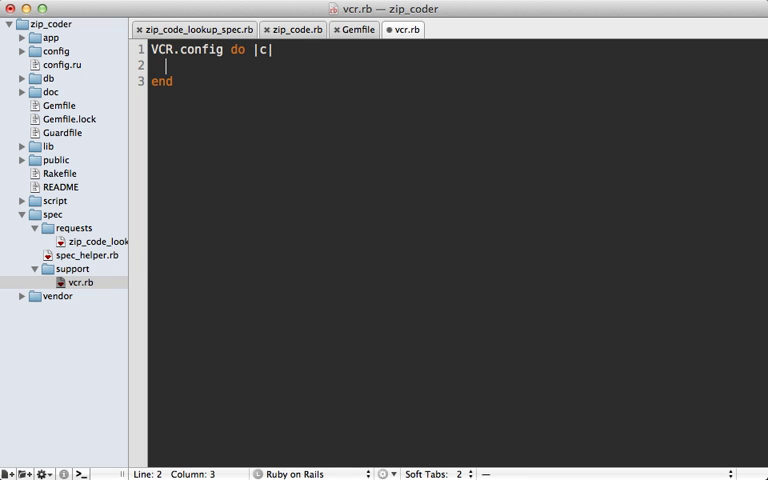
text(c)
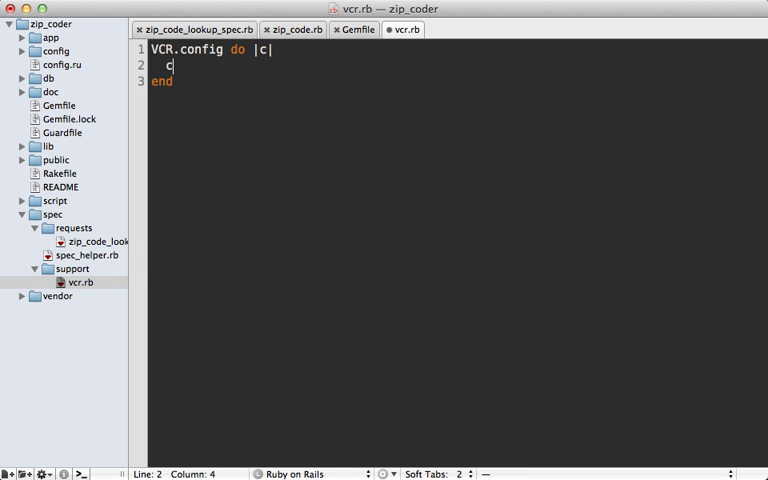
text(.cassette_library_dir =)
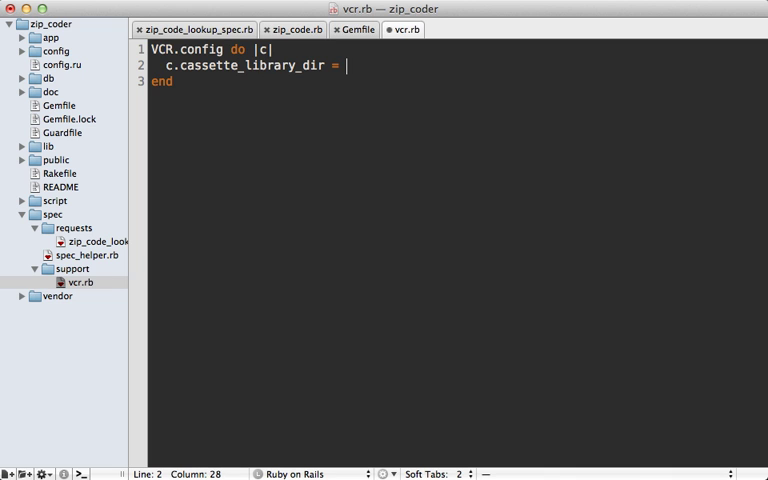
text(Rails.root.j)
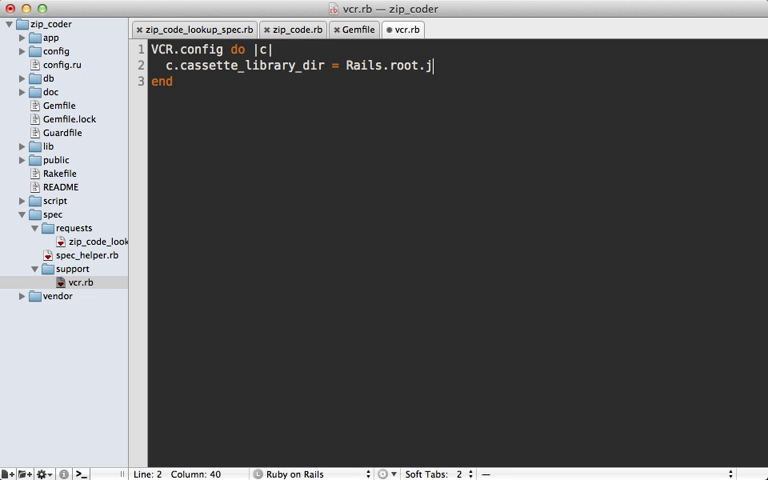
text(oin("spec", ")
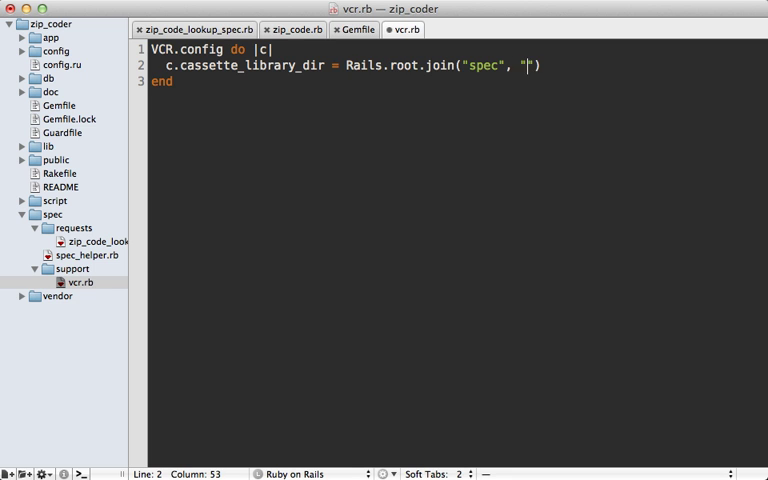
text(vcr)
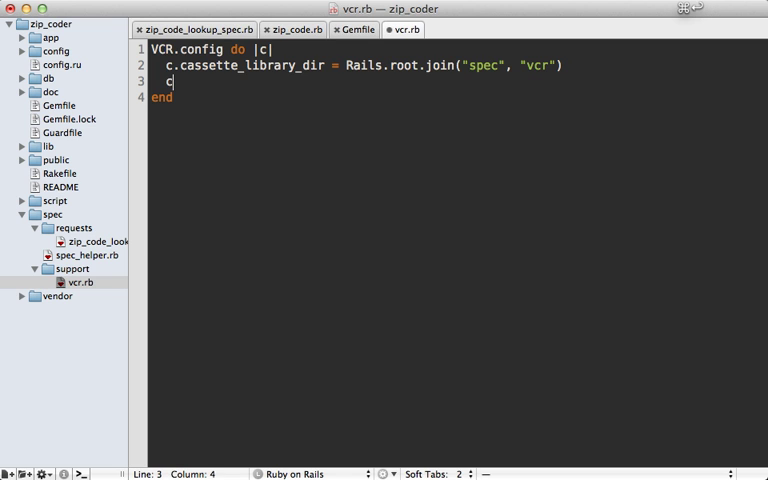
text(stub_with :fak)
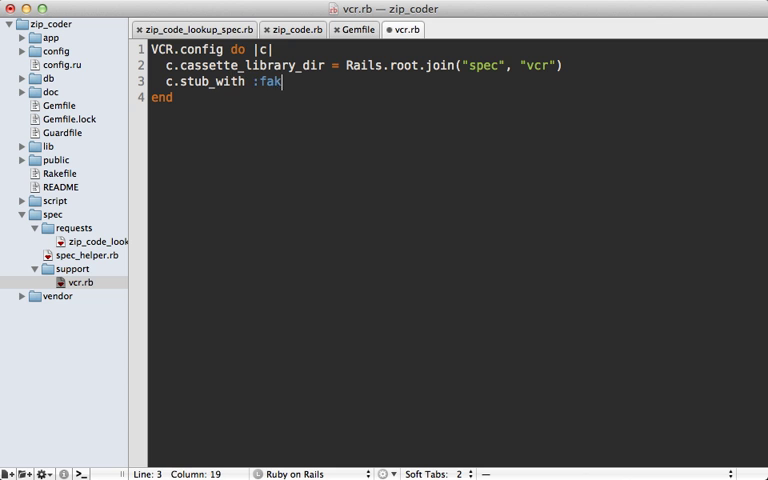
text(eweb)
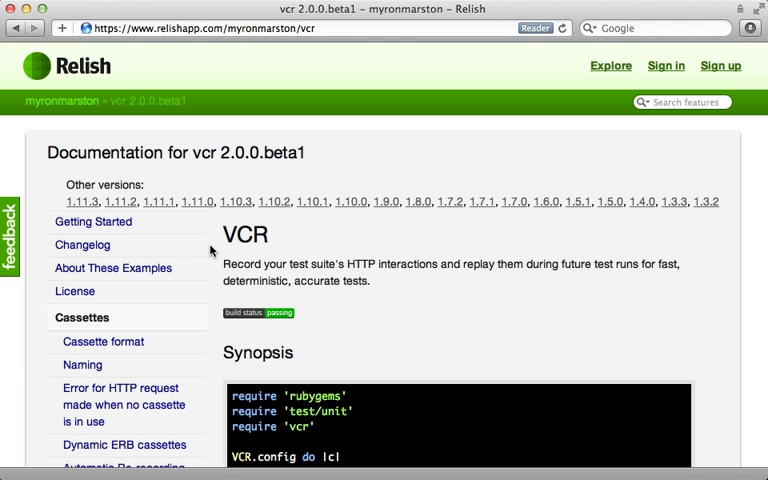
mouse_move(64, 100)
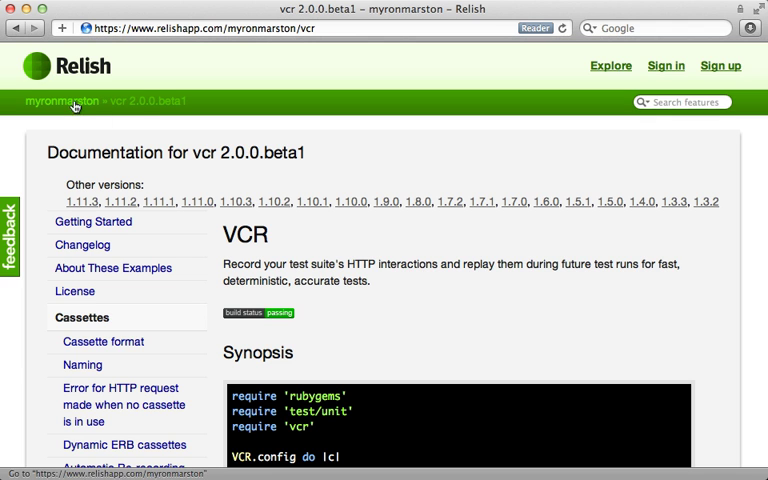
scroll(down, 3)
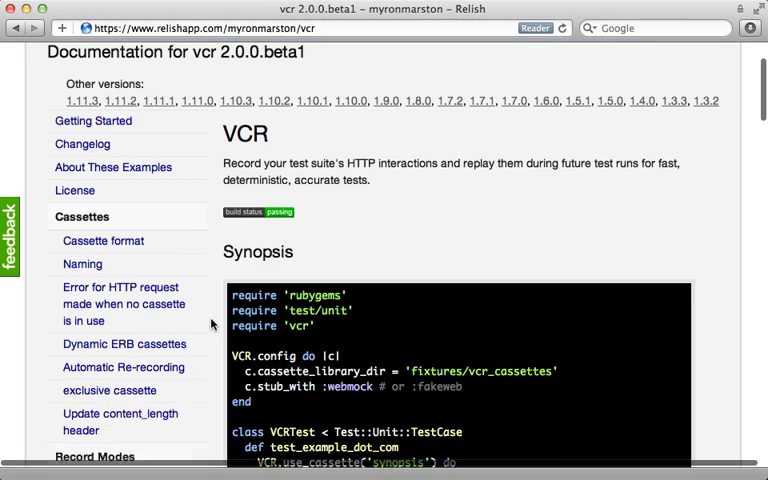
scroll(down, 3)
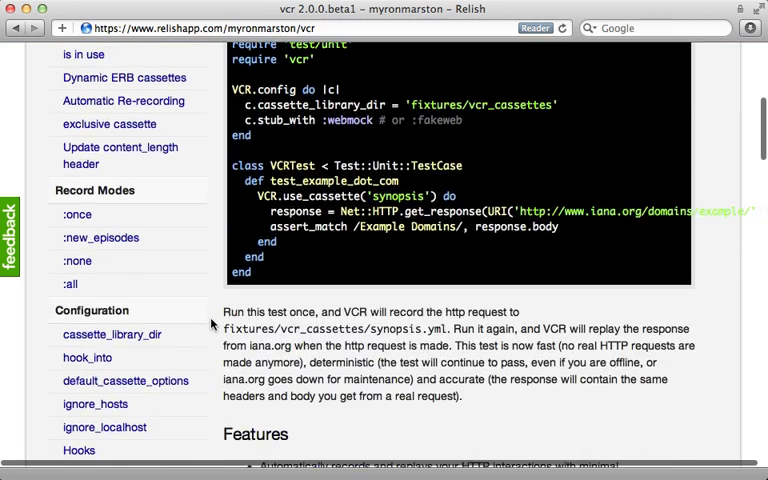
scroll(down, 3)
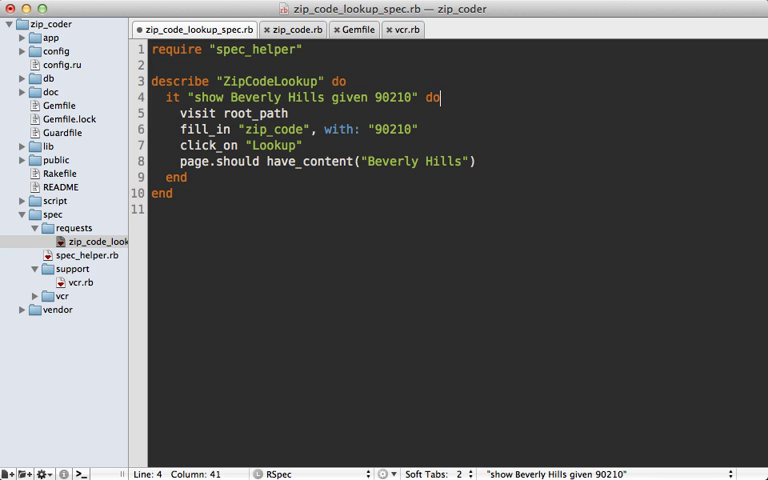
- Wrap the example body in VCR.use_cassette "zip_code/90210"
text(VCR)
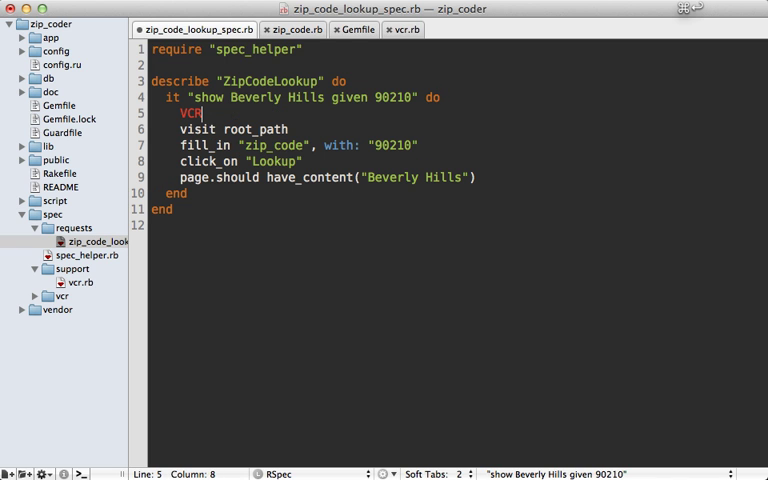
text(.use_cassette)
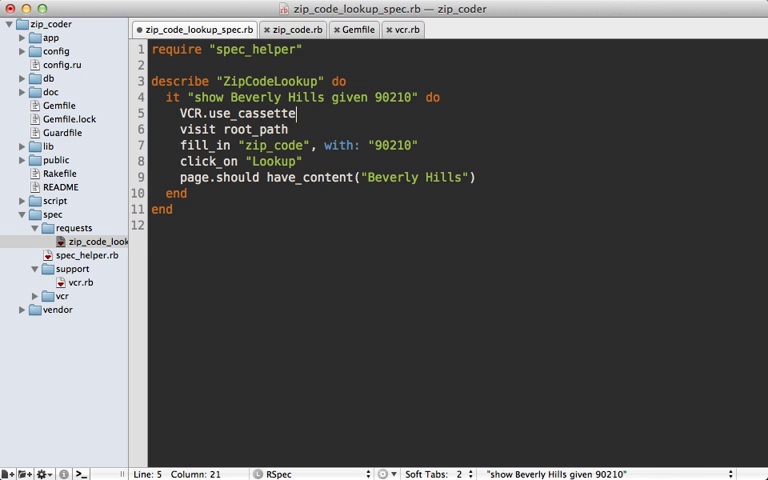
text("zip")
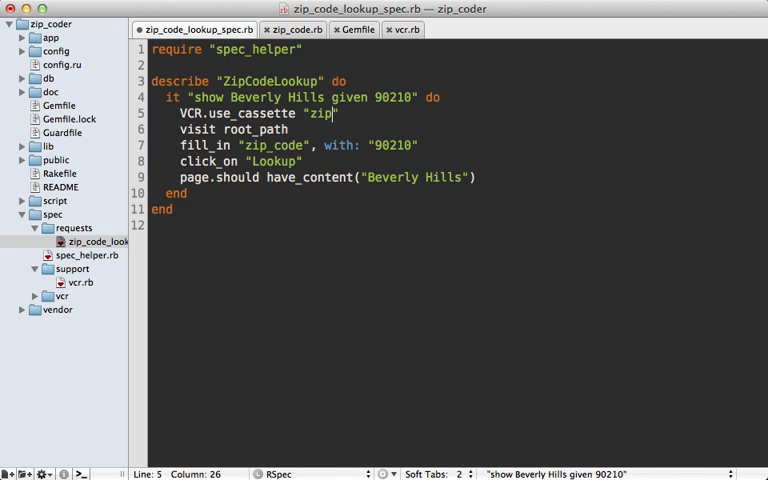
text(_code/902101)
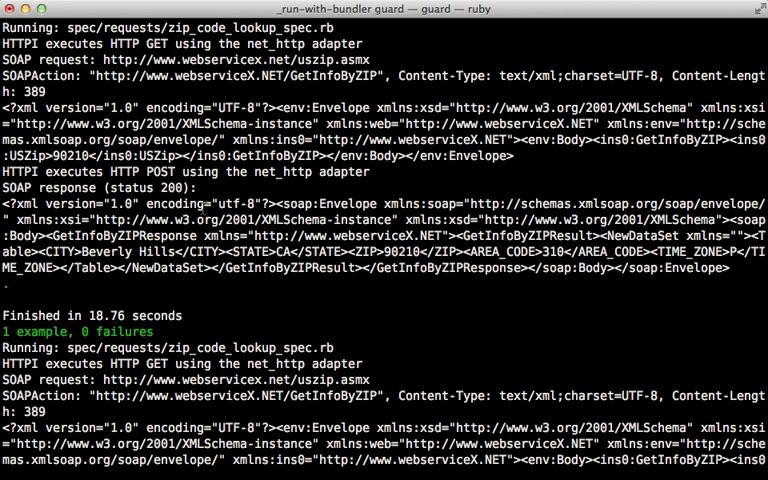
mouse_move(172, 284)
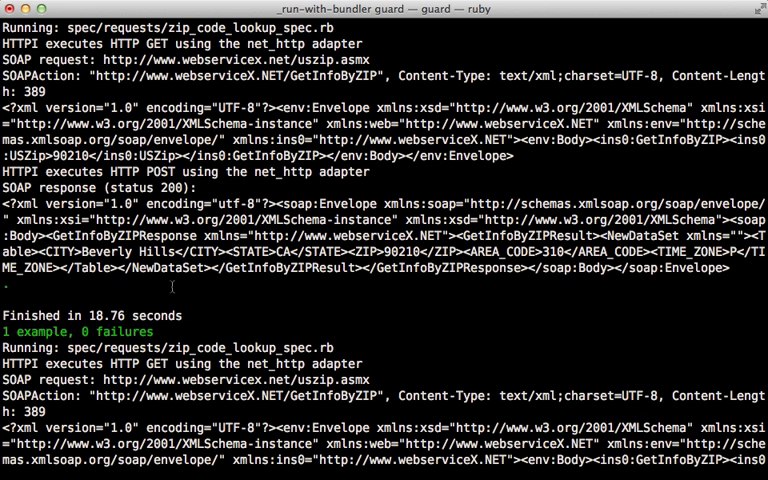
- Reveal the new zip_code cassette folder under spec/vcr in the project drawer
double_click(104, 316)
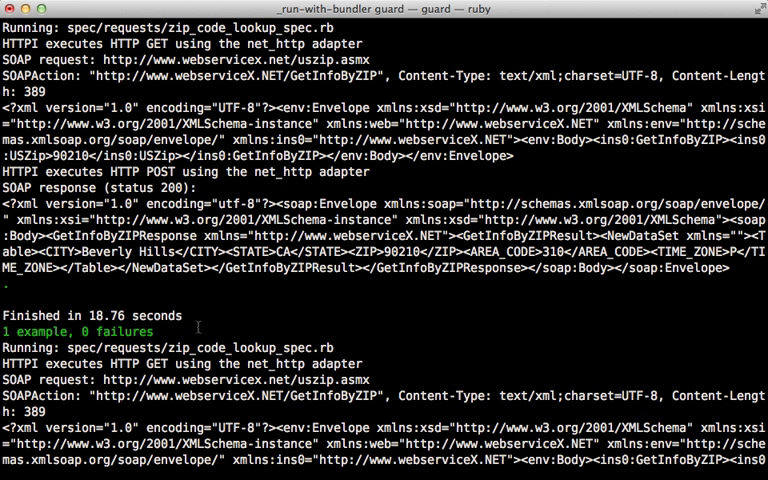
scroll(down, 3)
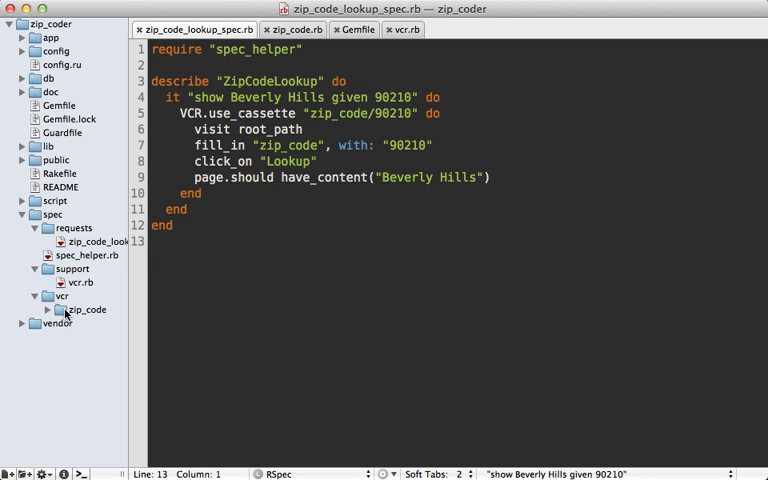
- Open 90210.yml from spec/vcr/zip_code, read through the recorded webservicex exchange, and return to the spec
click(62, 308)
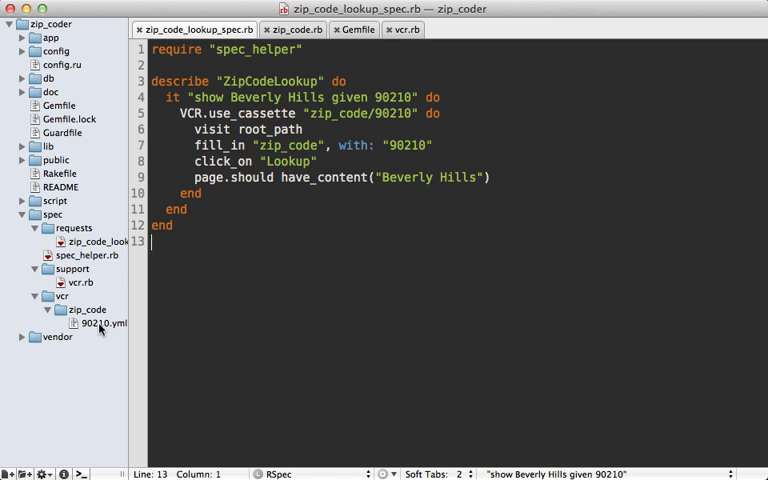
double_click(100, 322)
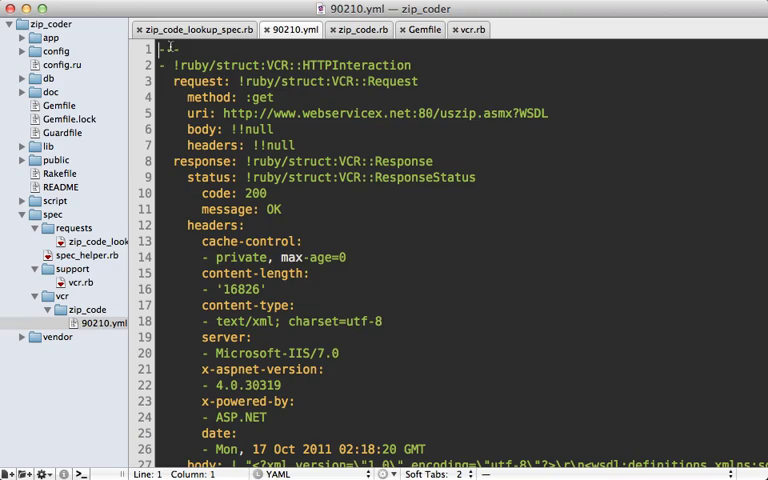
scroll(down, 3)
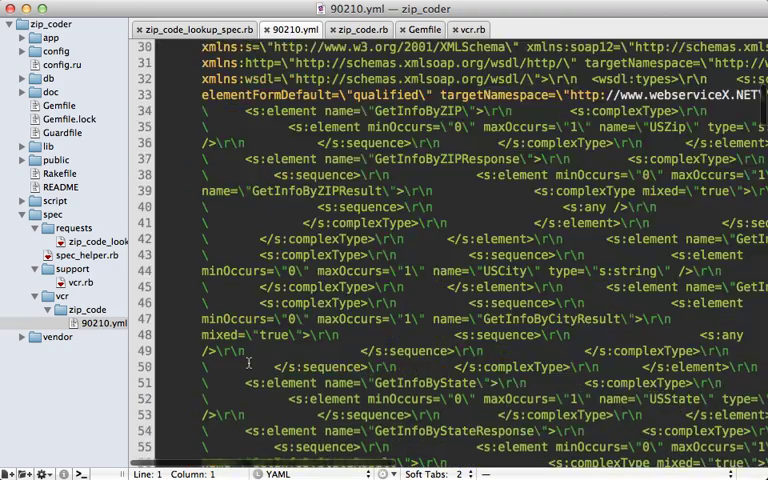
scroll(down, 3)
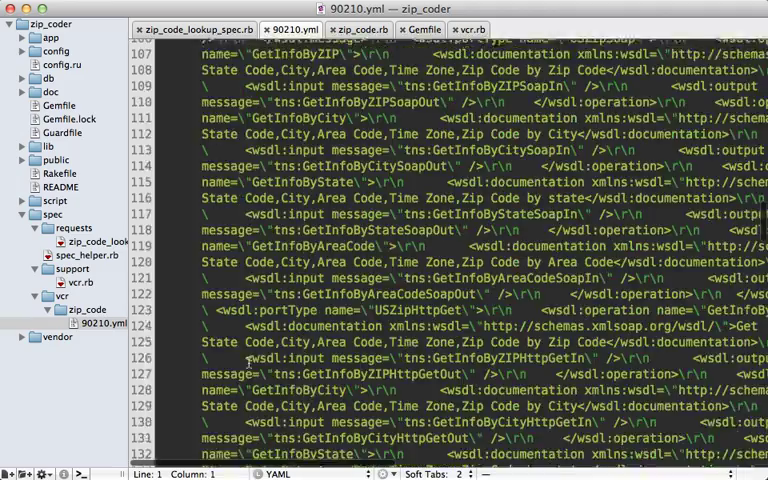
scroll(down, 3)
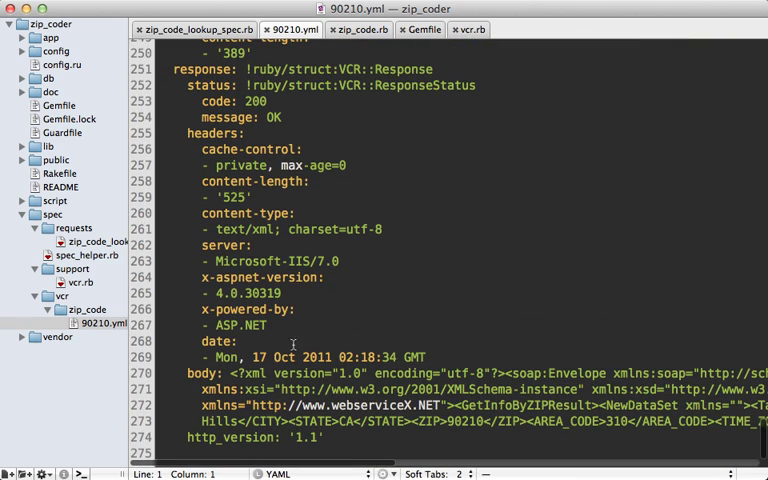
mouse_move(356, 312)
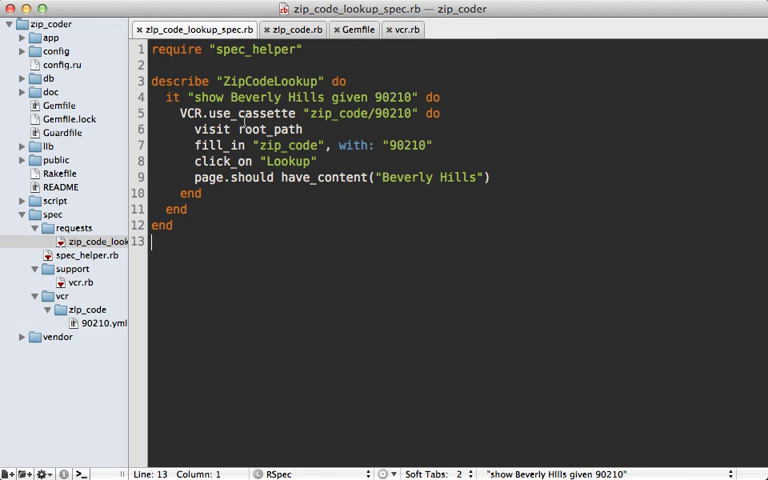
click(244, 114)
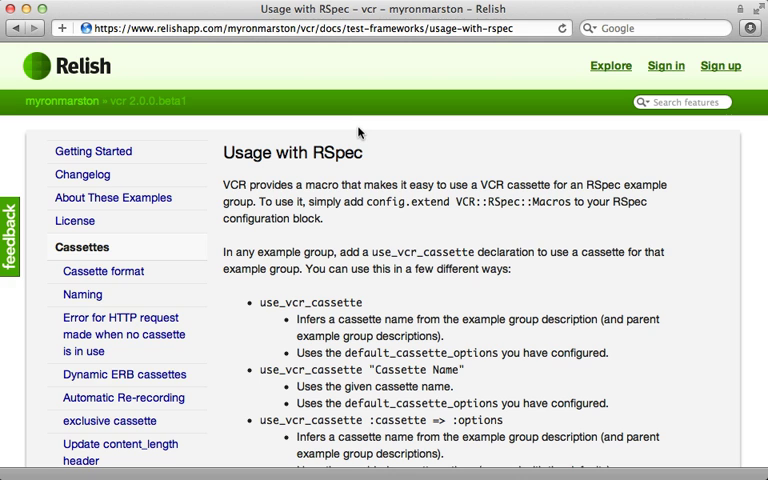
mouse_move(276, 182)
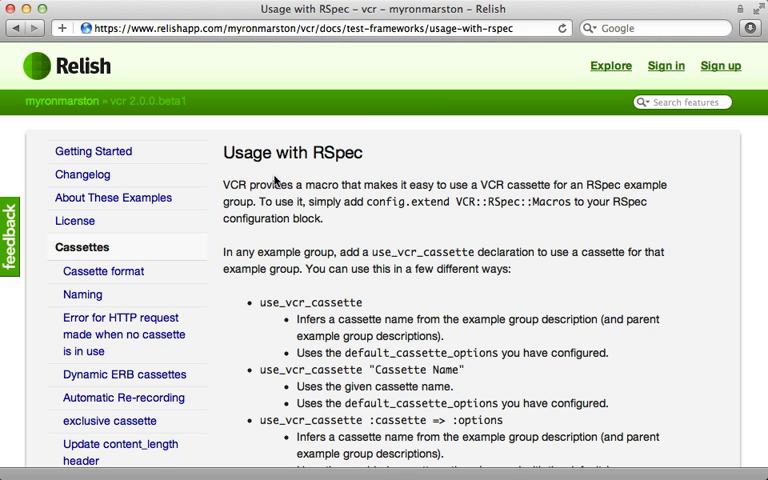
mouse_move(316, 304)
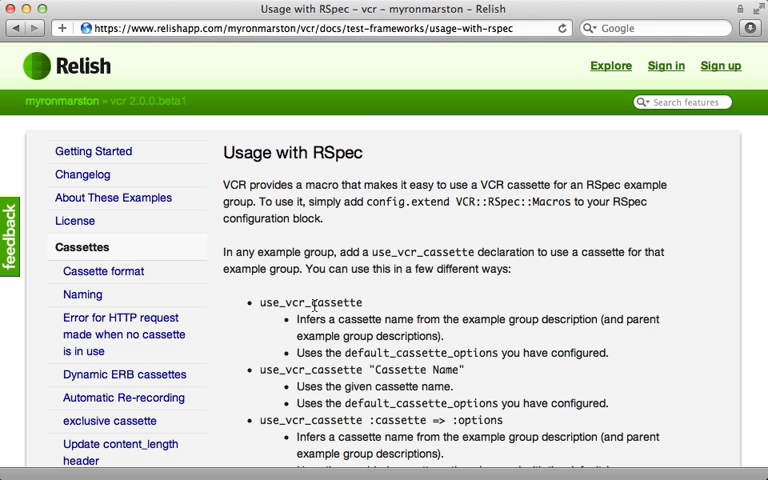
mouse_move(232, 332)
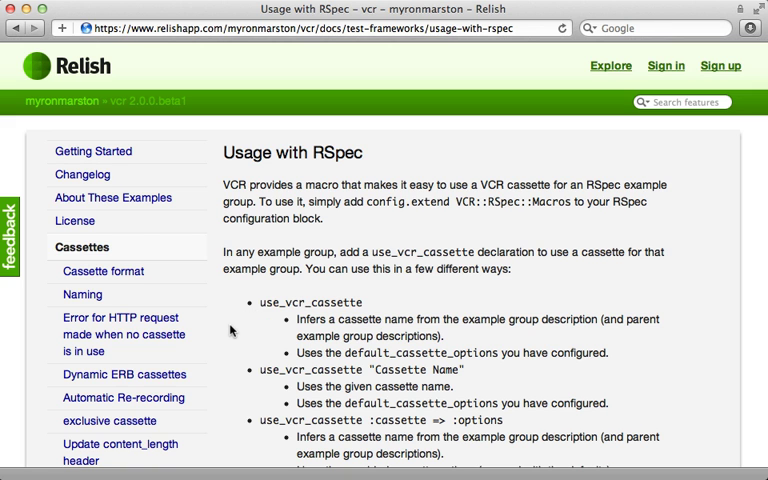
- Scroll through Relish's VCR 'Usage with RSpec' page listing the use_vcr_cassette forms
scroll(down, 3)
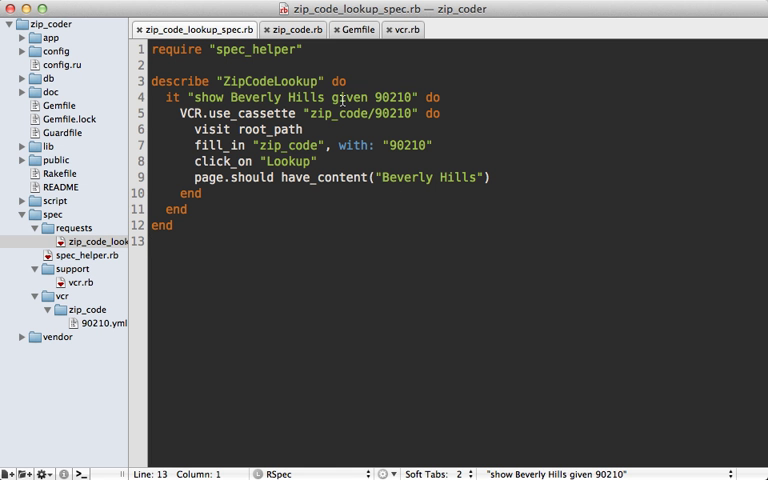
- Tag the Beverly Hills example with :vcr and review the symbols-as-metadata setting in vcr.rb
click(420, 80)
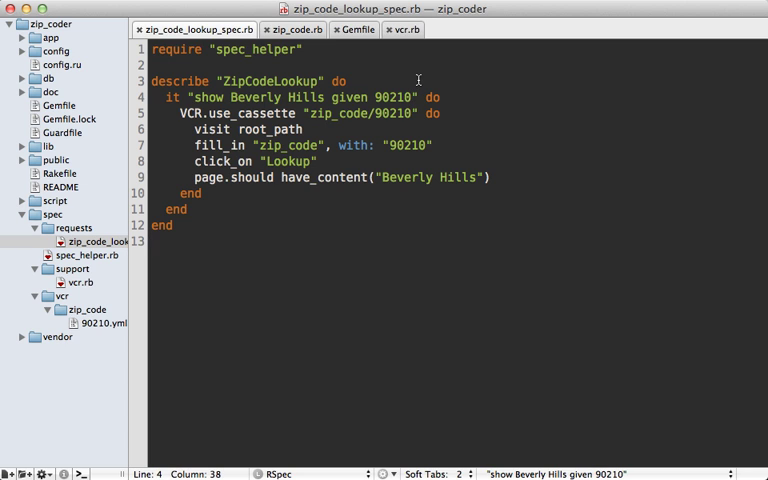
text(, :vcr)
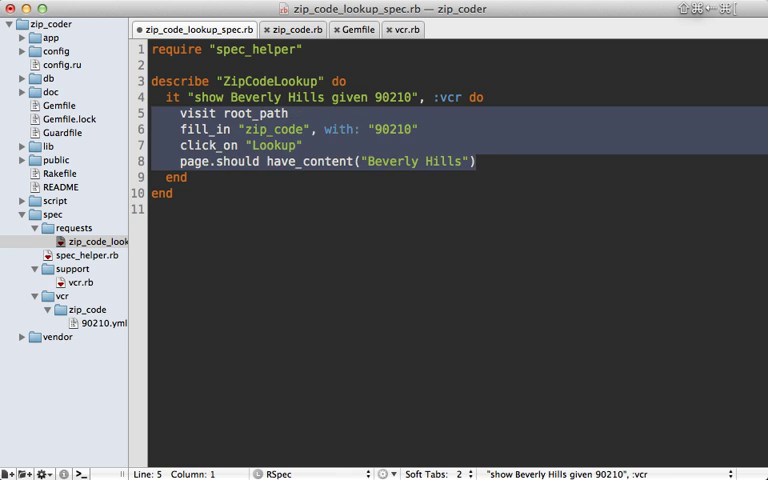
click(402, 28)
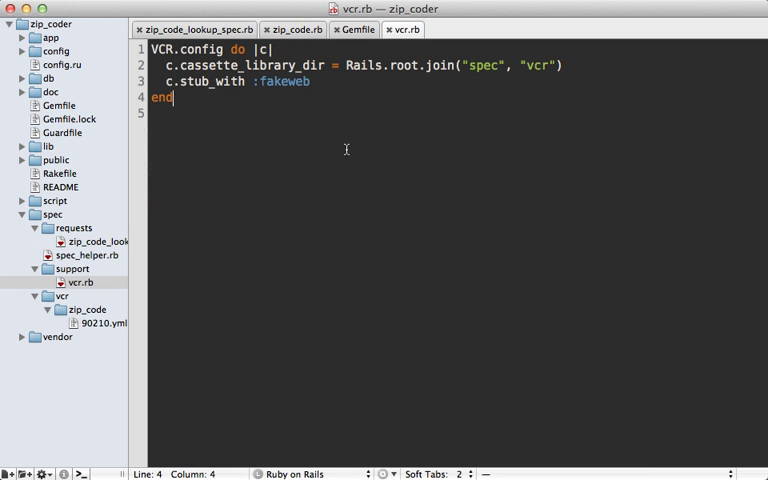
mouse_move(128, 290)
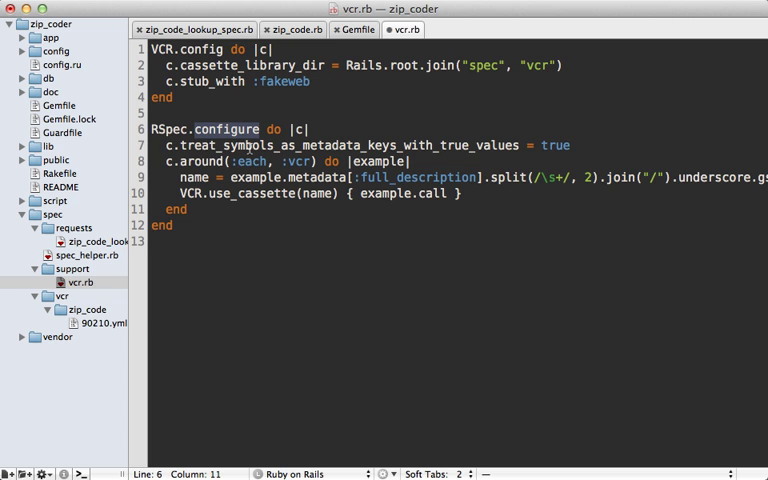
click(360, 144)
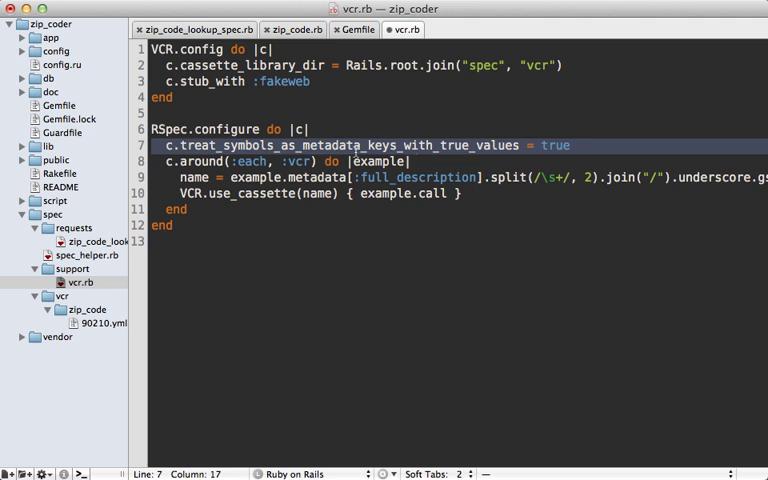
click(572, 144)
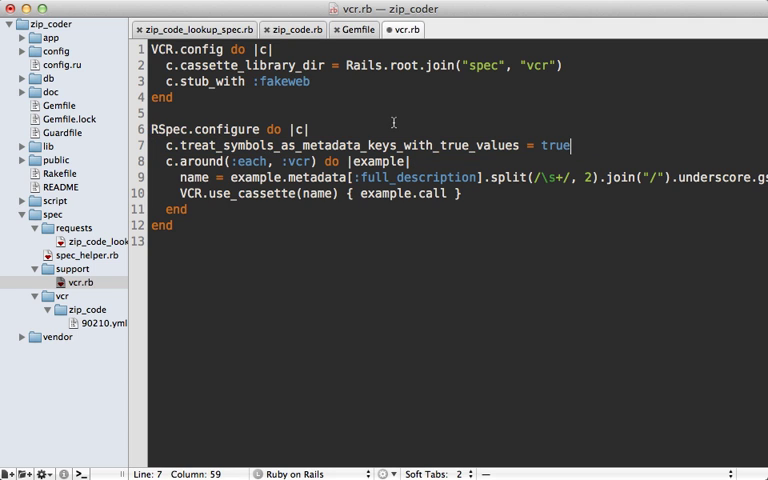
- Complete treat_symbols_as_metadata_keys_with_true_values = true and the around hook auto-naming cassettes
click(190, 28)
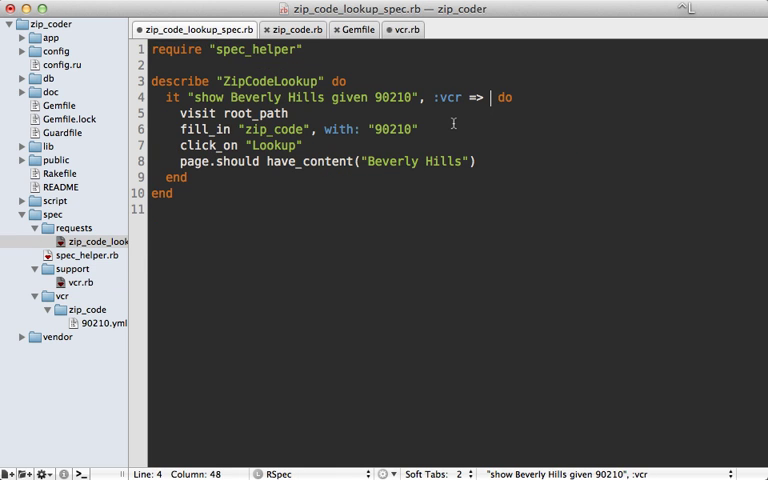
text(true)
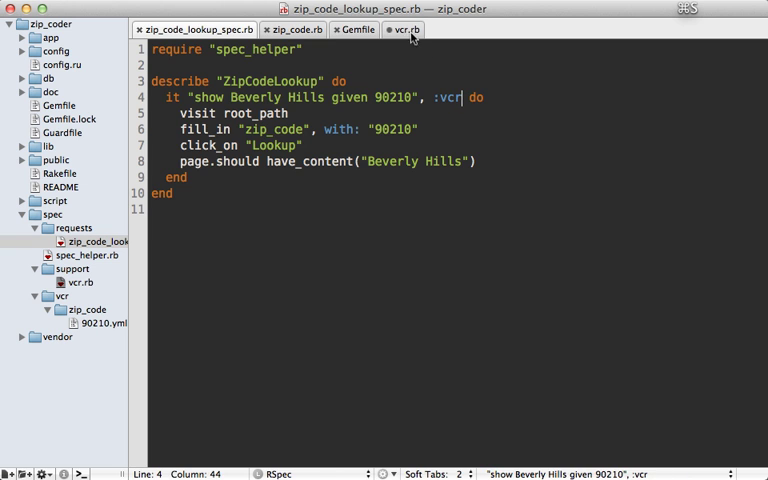
click(402, 28)
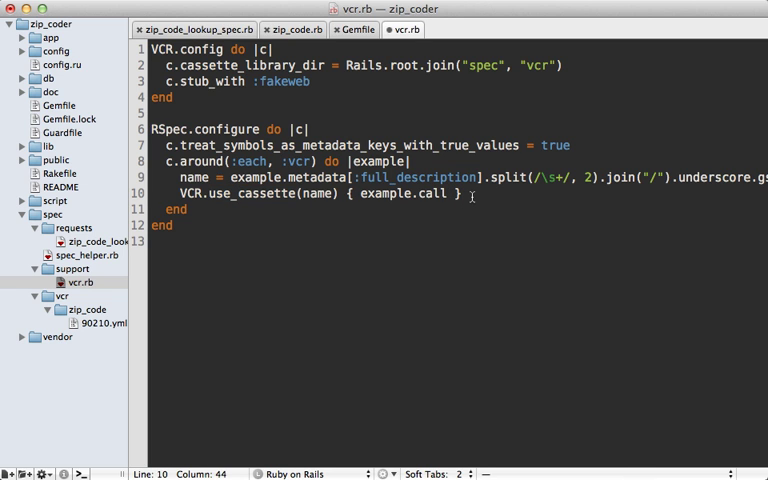
click(194, 28)
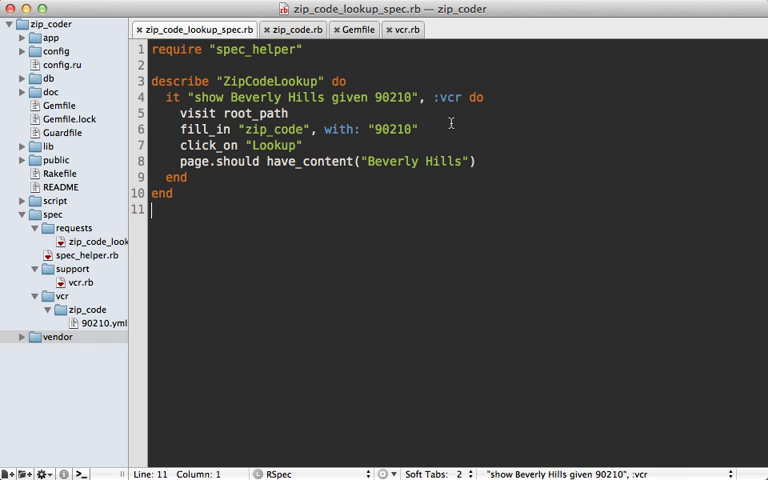
mouse_move(460, 96)
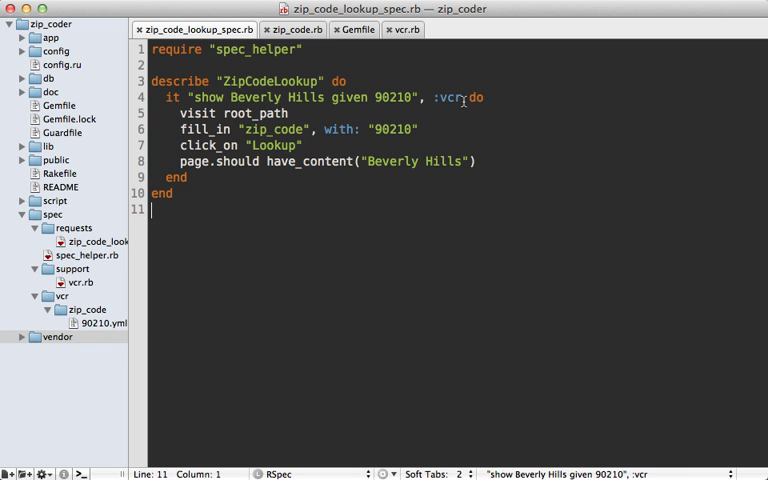
mouse_move(438, 120)
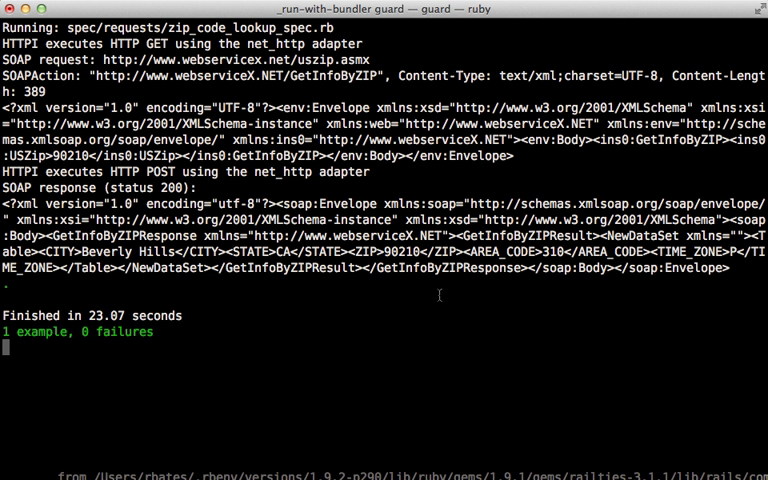
mouse_move(212, 336)
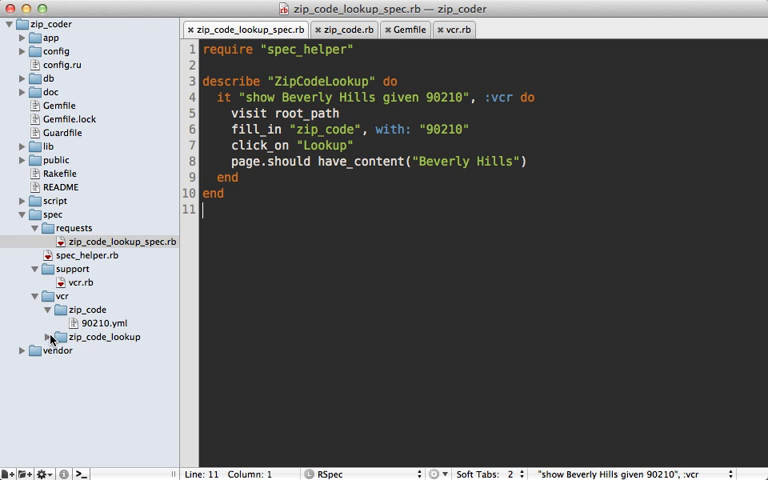
- Expand spec/vcr/zip_code_lookup to reveal the newly recorded cassette file
click(46, 336)
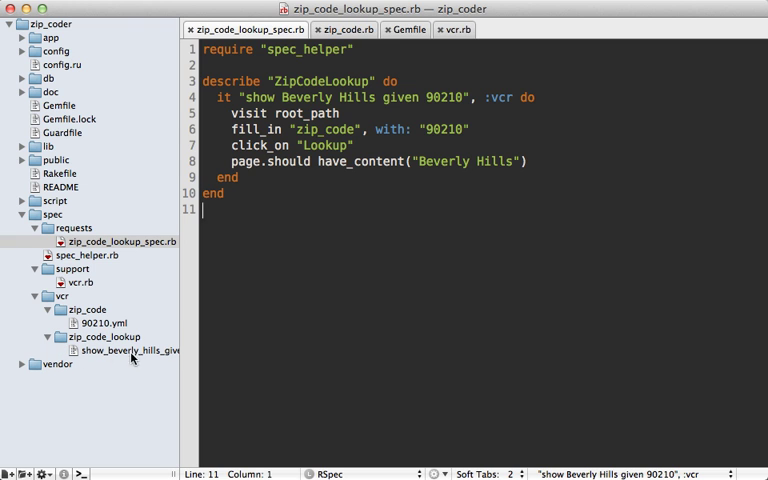
mouse_move(422, 192)
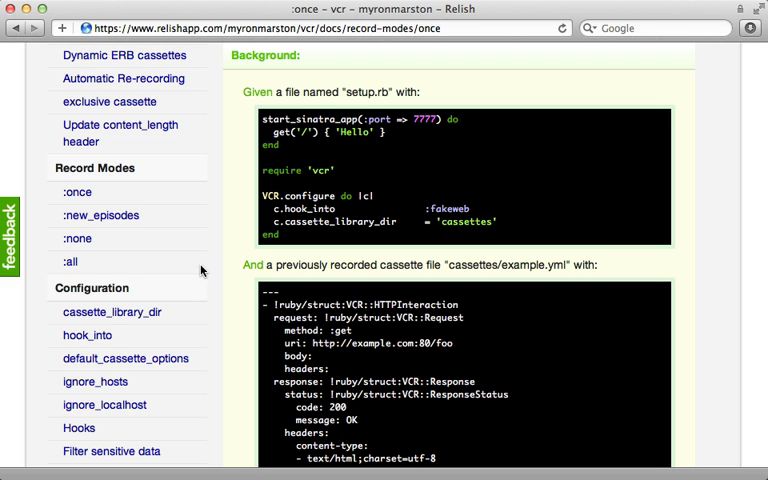
mouse_move(196, 268)
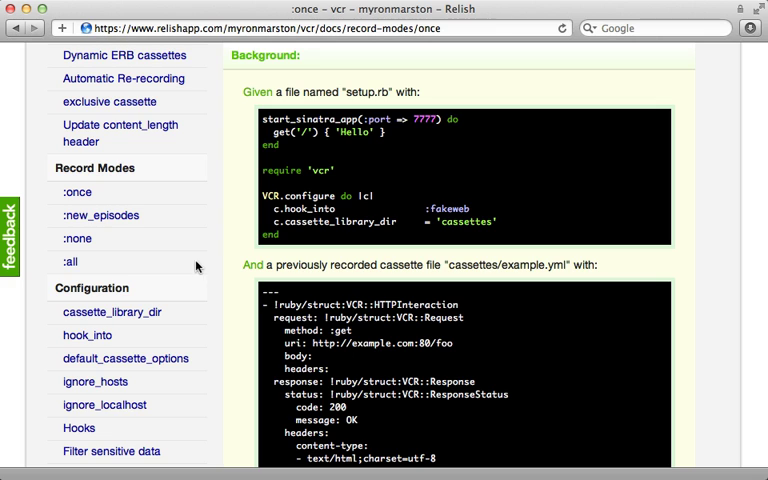
mouse_move(184, 236)
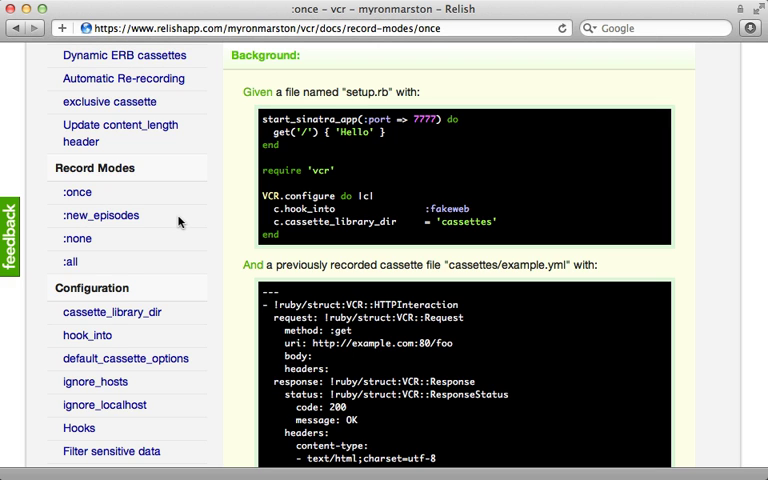
mouse_move(100, 208)
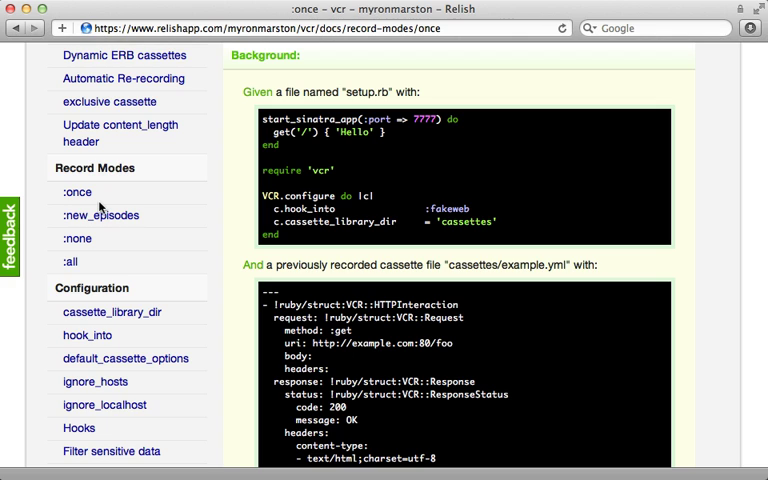
mouse_move(132, 238)
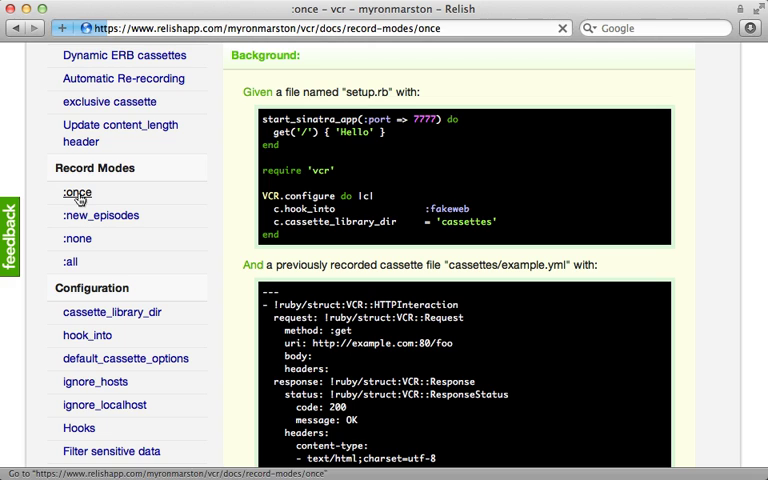
- Scroll through the :once record mode scenarios on the Relish VCR page
scroll(up, 3)
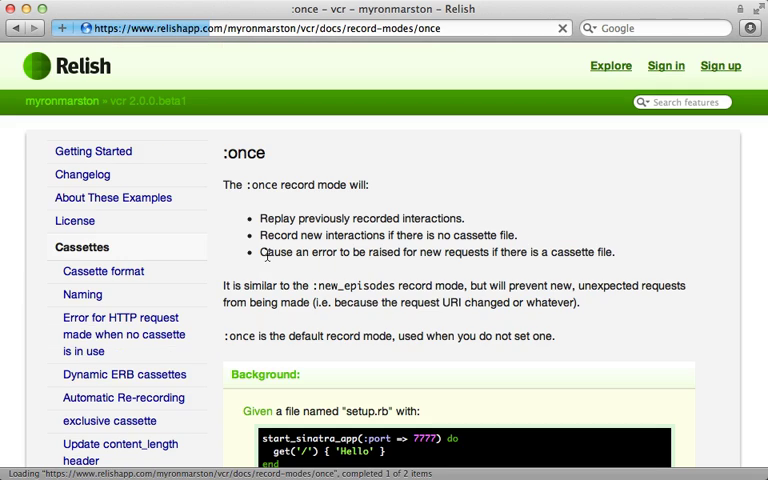
scroll(down, 3)
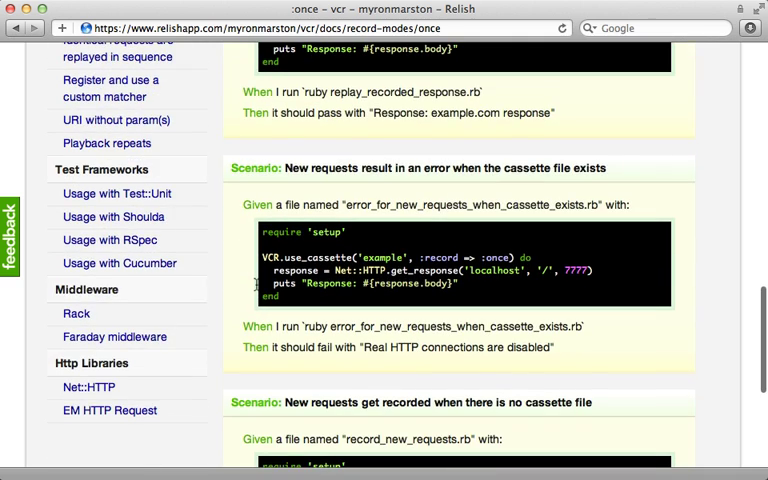
scroll(down, 3)
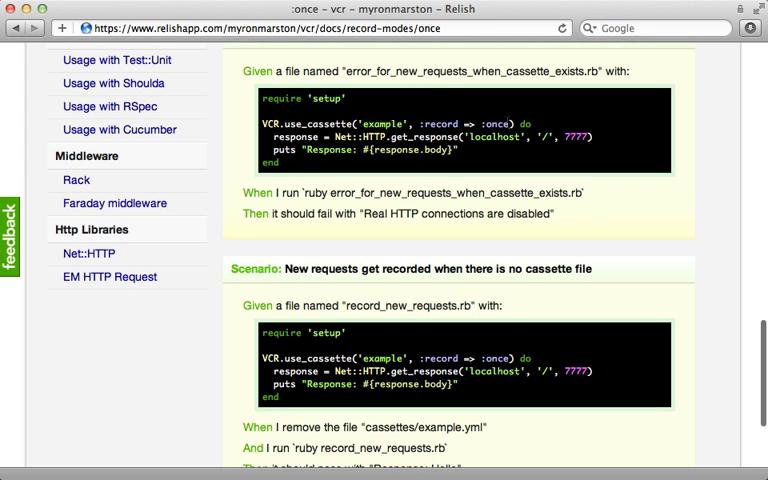
mouse_move(538, 136)
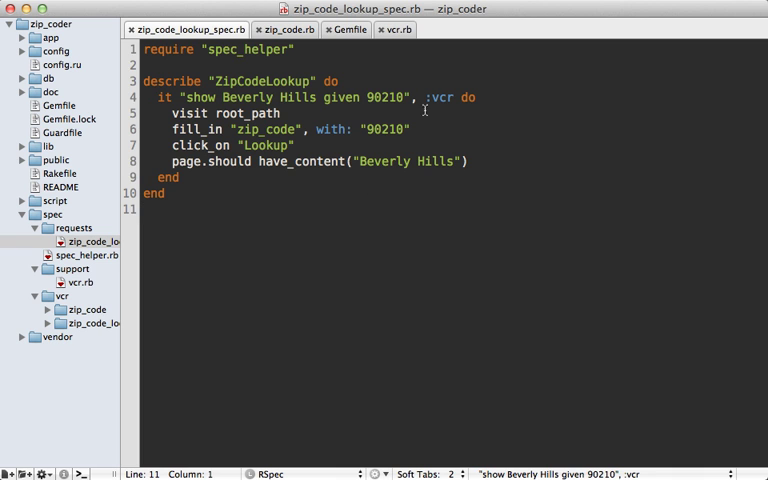
- Tag the Beverly Hills example with record: :all after :vcr, then go to the cassette name line in vcr.rb
click(458, 96)
text(, )
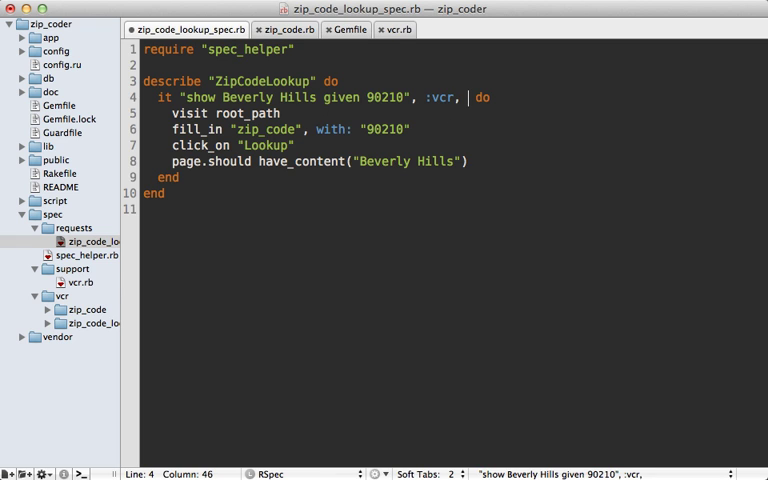
text(record: :all)
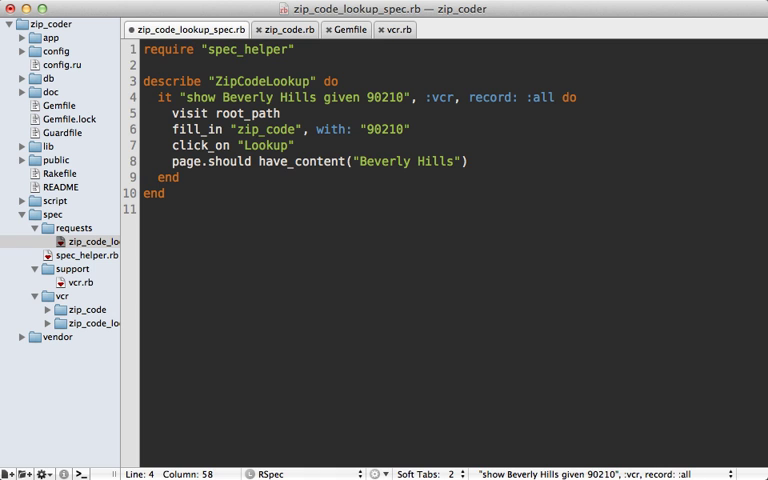
click(394, 28)
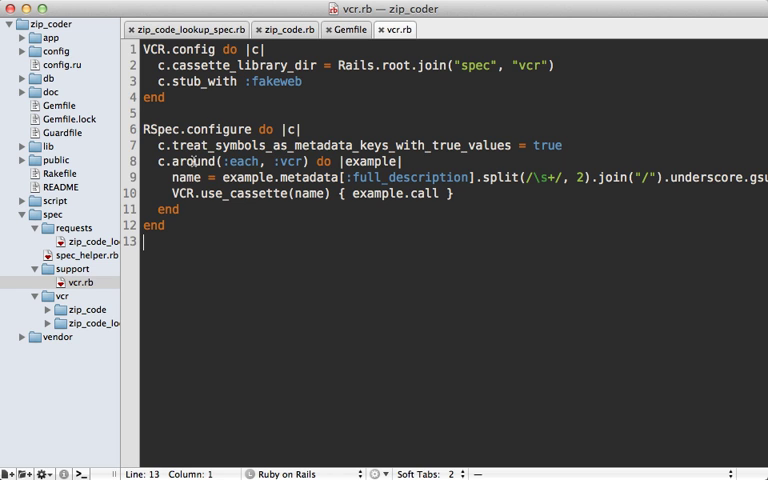
click(268, 176)
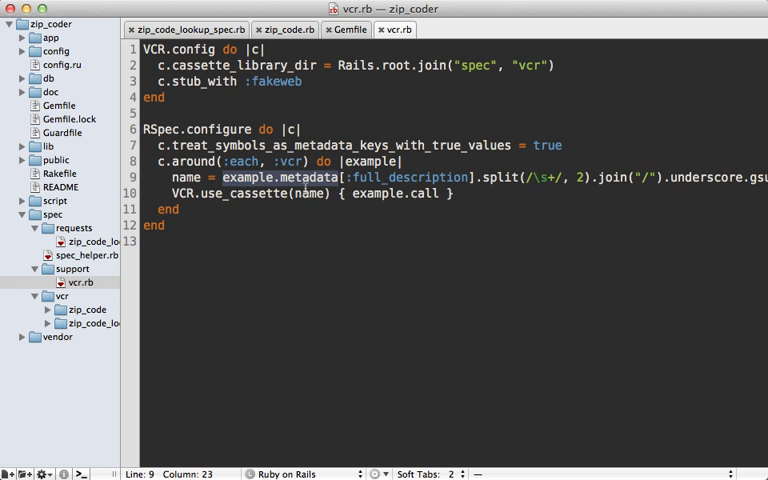
- Build options from example.metadata.slice(:record, :match_requests_on).except(:example_group)
key(Return)
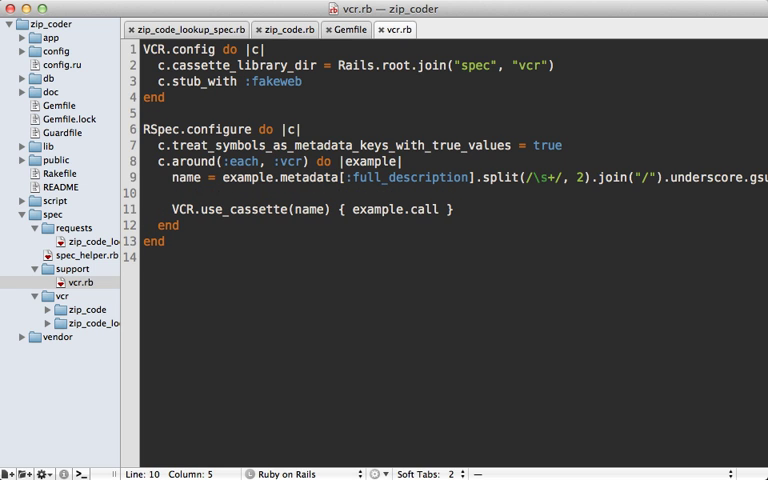
text(options =)
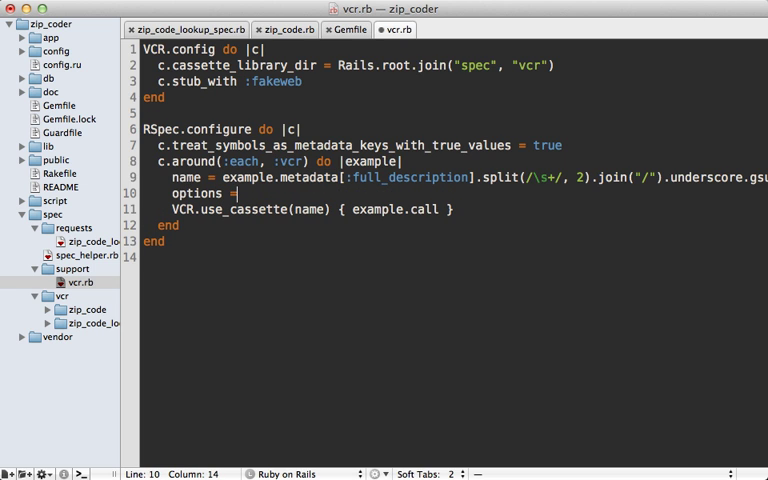
text(example.metadata)
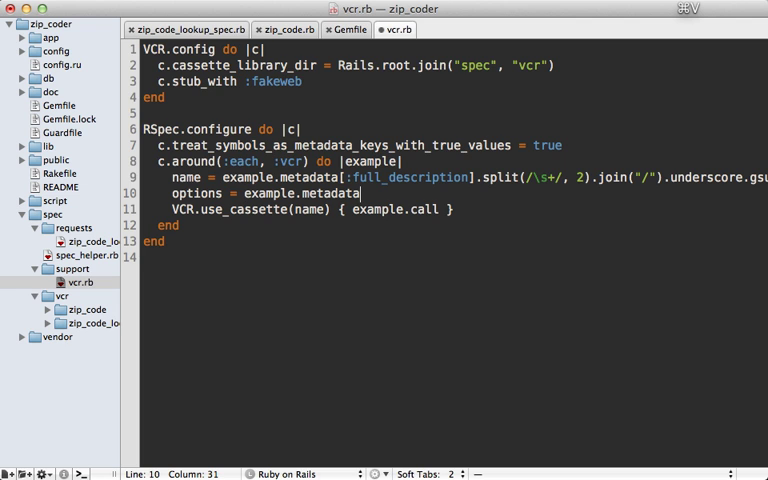
text(.slice())
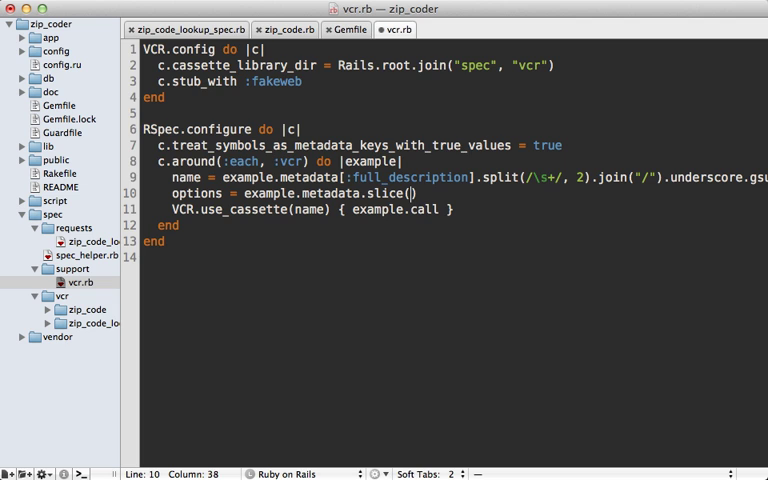
text(:record, :match_)
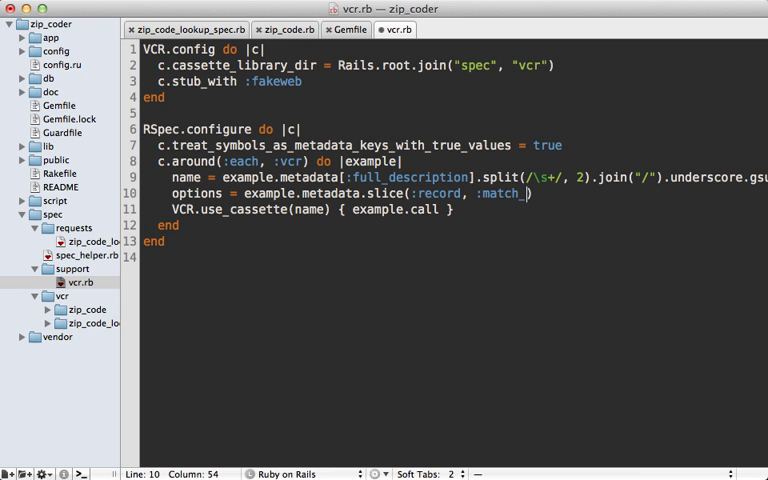
text(requests_)
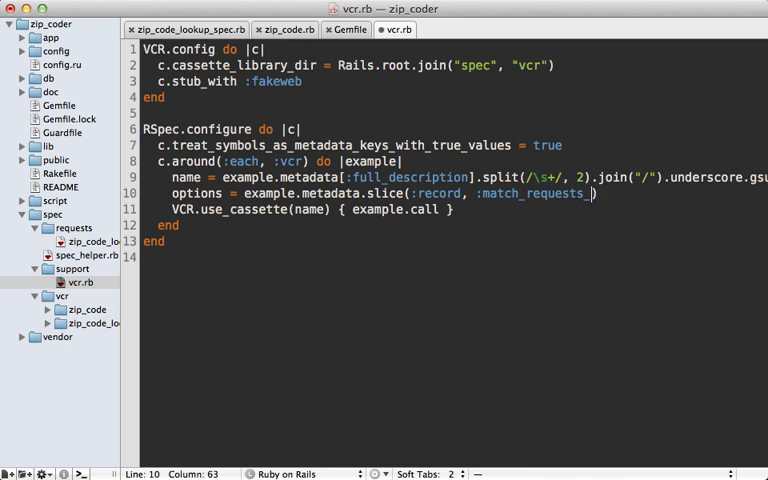
text(on))
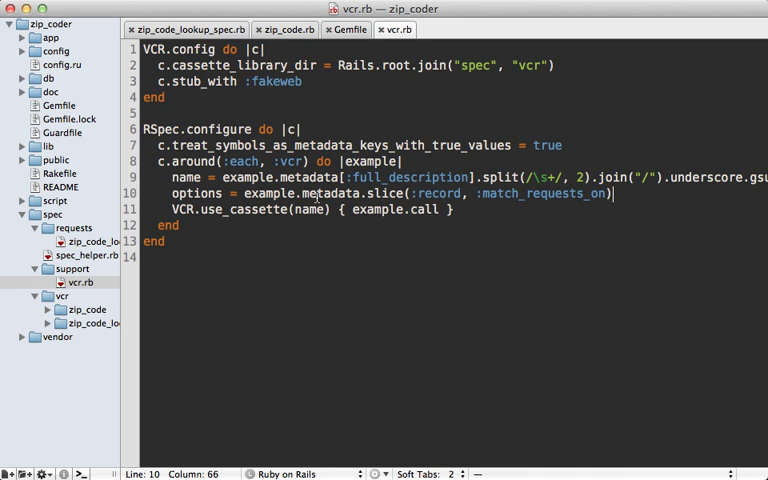
mouse_move(400, 242)
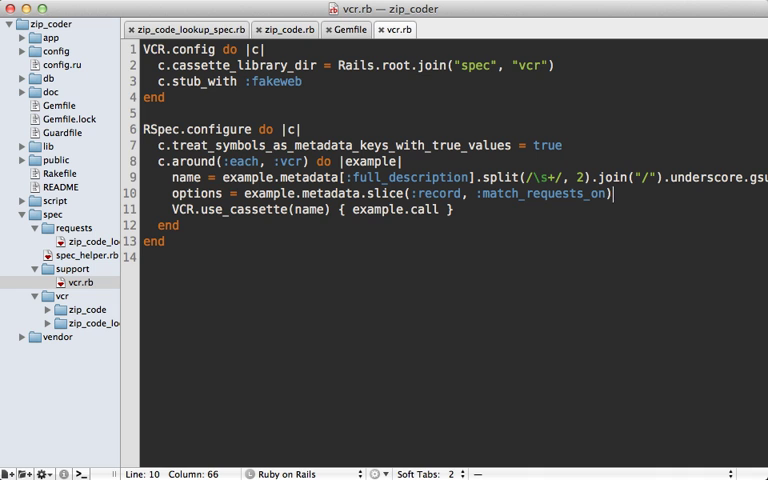
text(.except(:)
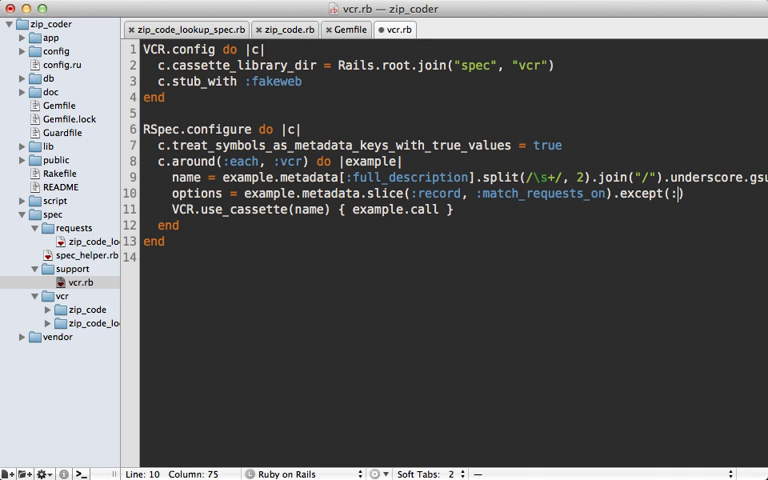
text(example_group)
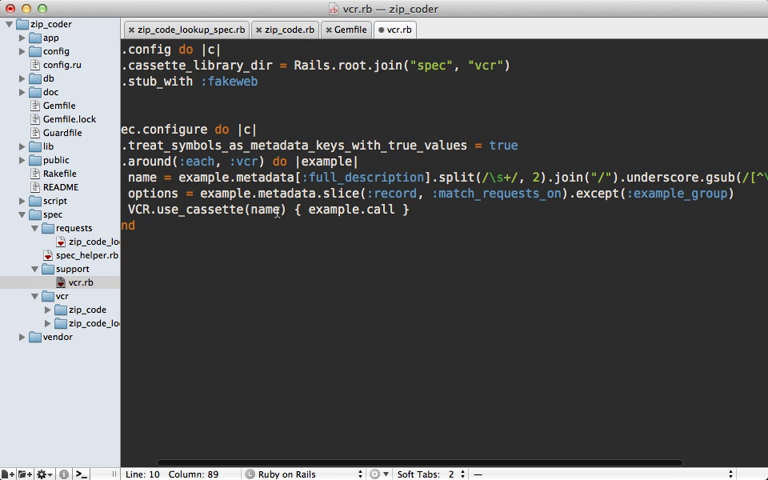
- Pass options as the second argument to VCR.use_cassette(name, options)
text(,)
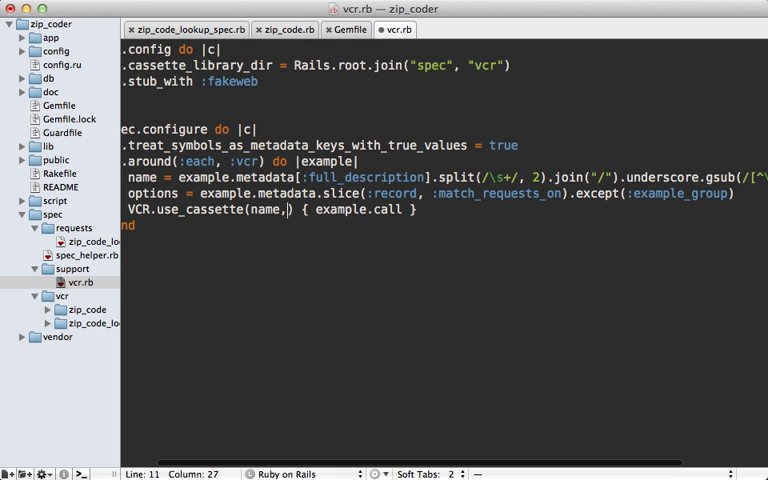
text(options)
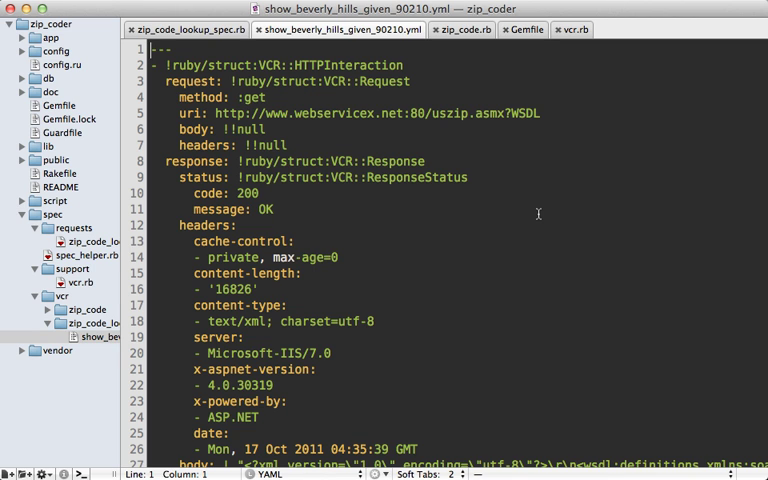
mouse_move(372, 156)
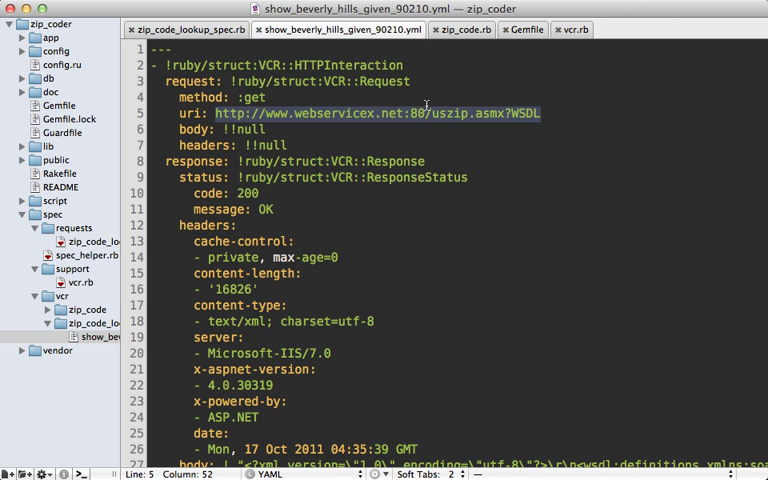
mouse_move(524, 116)
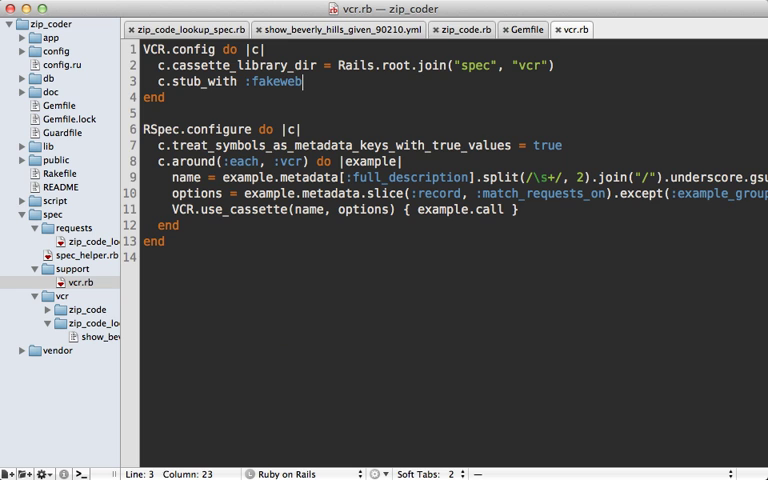
- Add a c.filter_sensitive_data line replacing the web service URL with '<WSDL>', then return to the spec
key(Return)
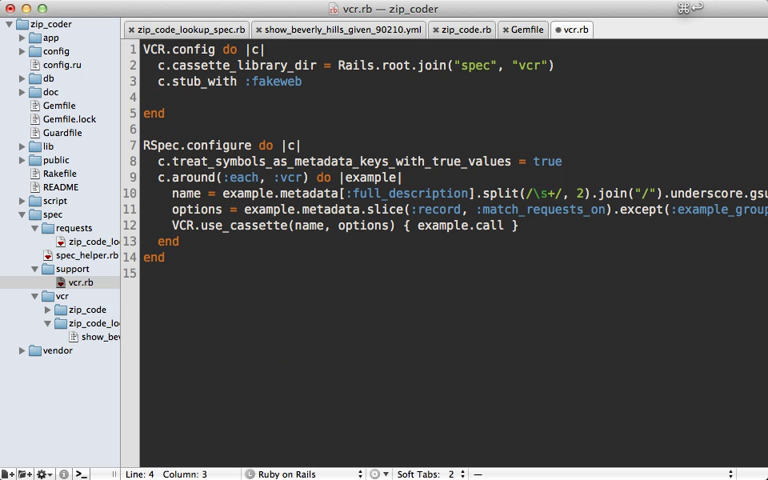
text(c.filter_sensitive_data()
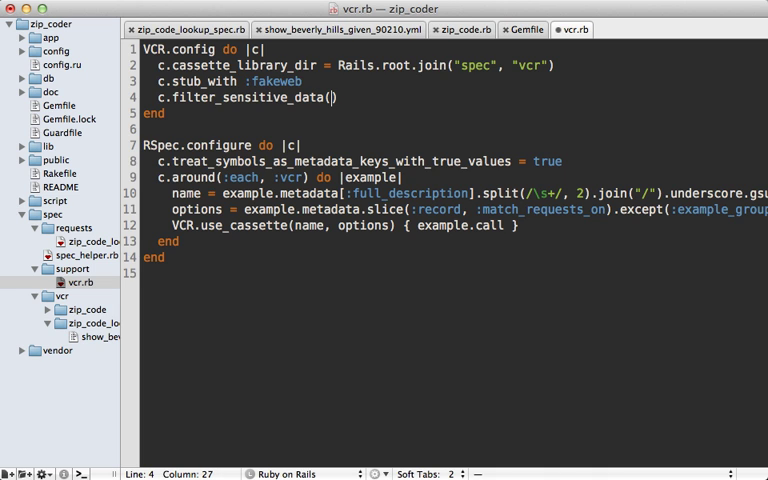
text('<WSDL>)
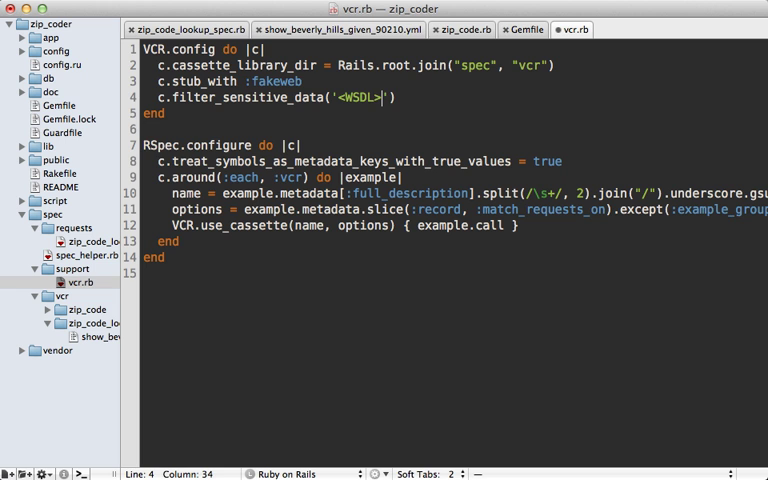
text({})
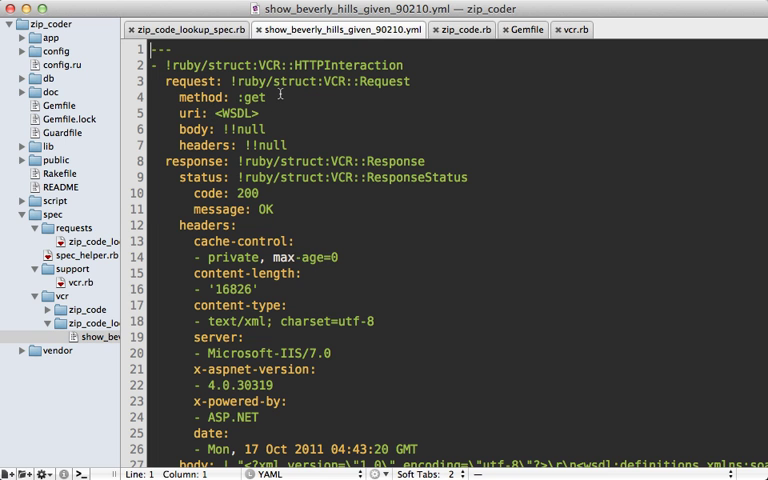
click(180, 28)
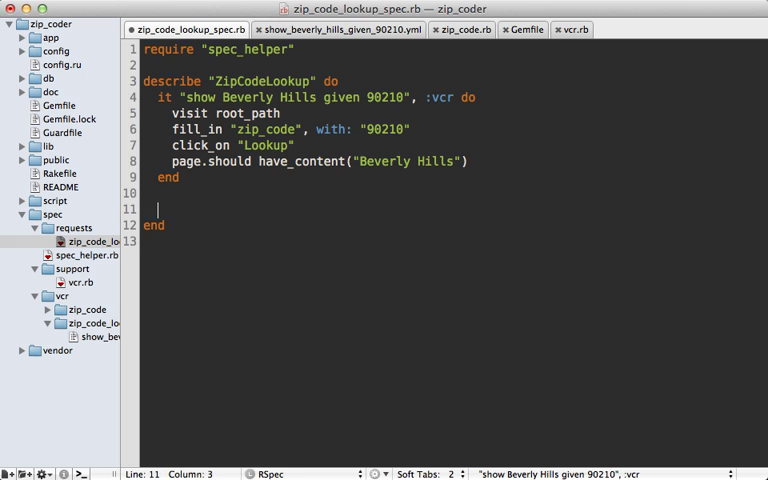
text(it "searches RailsCasts" do)
text(vis)
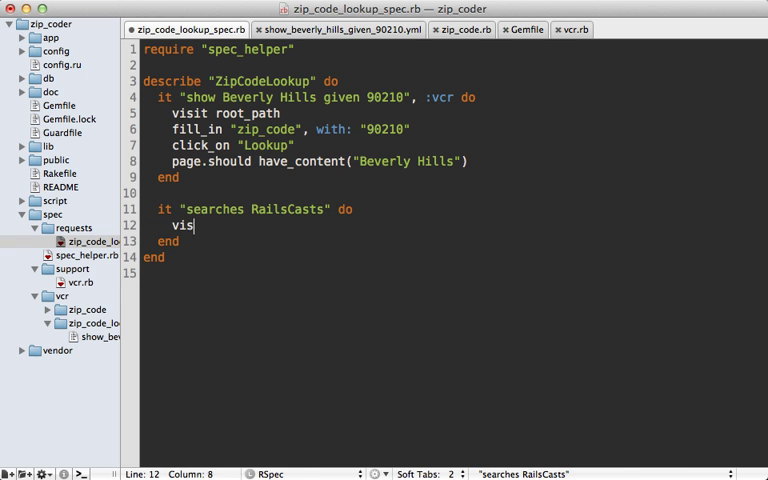
text(it "http:")
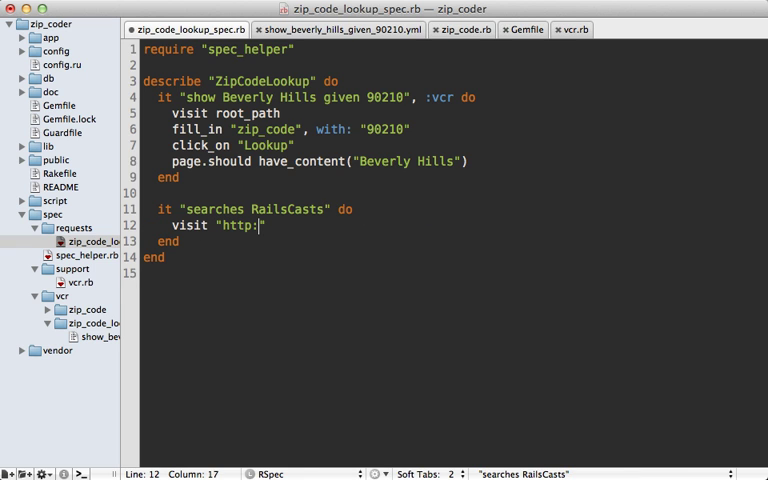
text(/railscasts.com)
text(fill_in ")
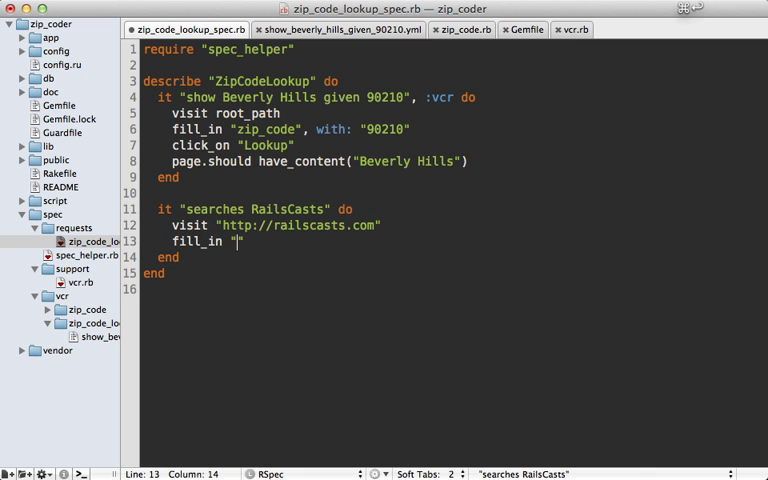
text(search", with: "how I)
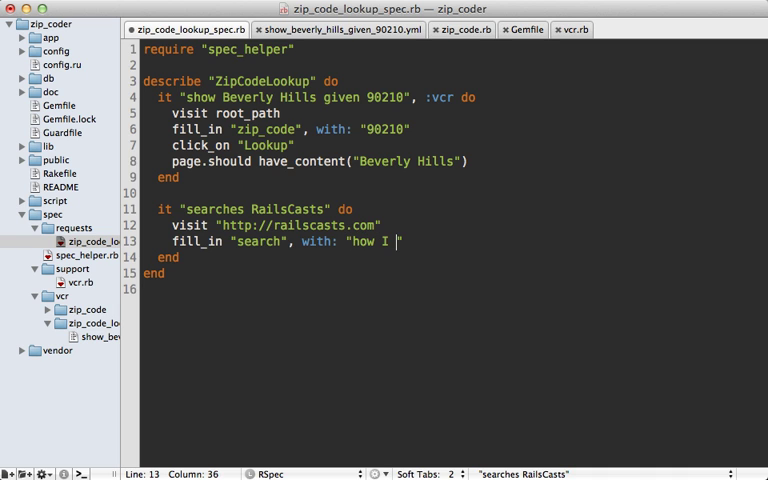
text(test")
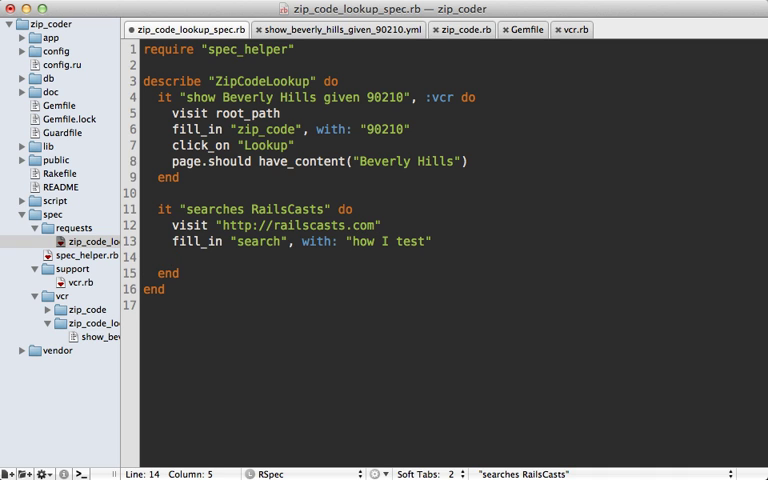
- Click Search Episodes and expect the page to have_content '#275'
text(click_on ")
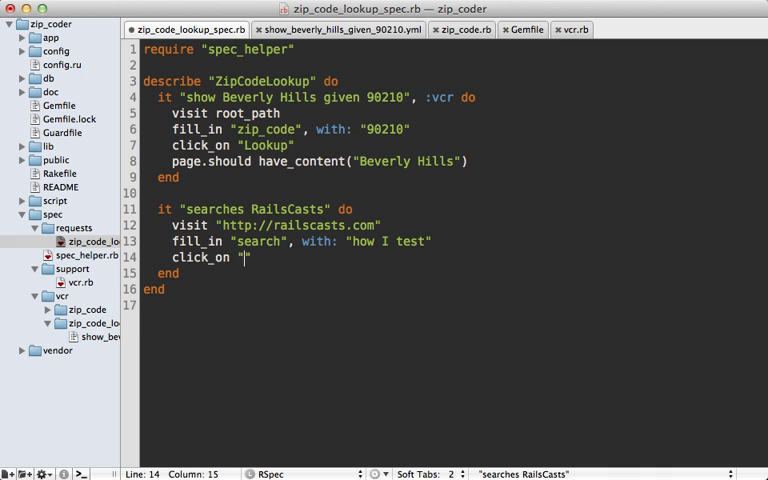
text(Search Episodes")
text(page.shou)
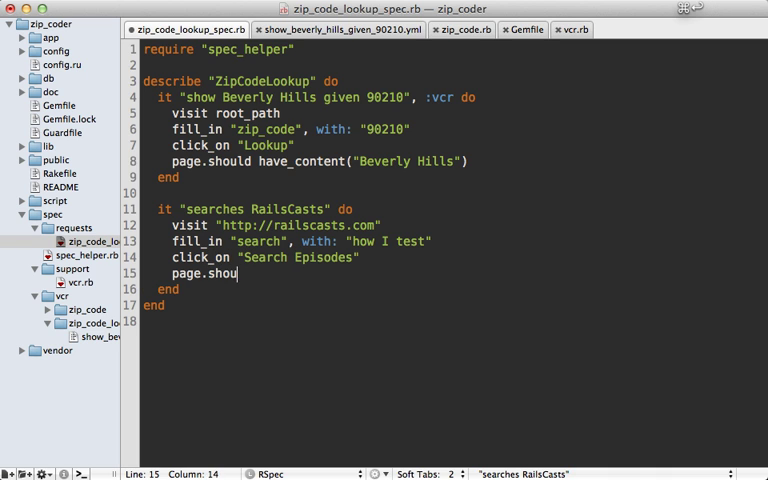
text(ld have_content())
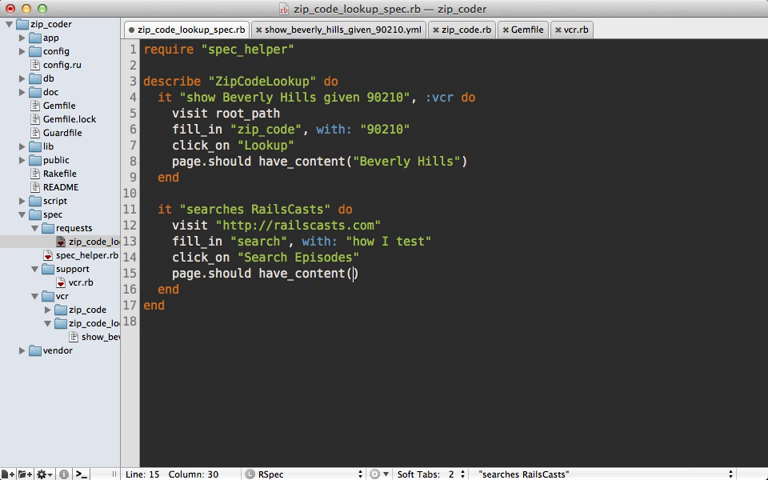
text('#')
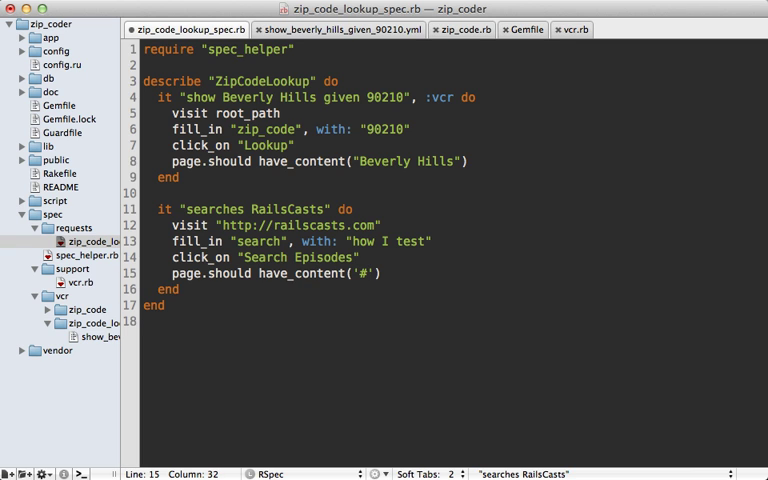
text(275)
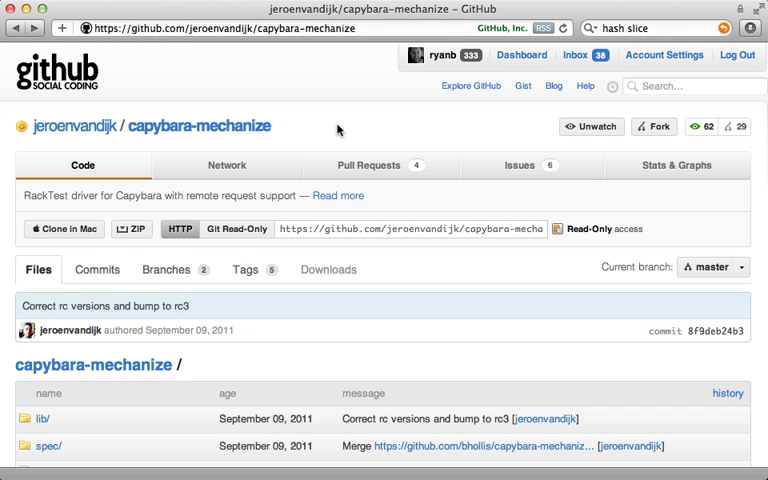
mouse_move(252, 144)
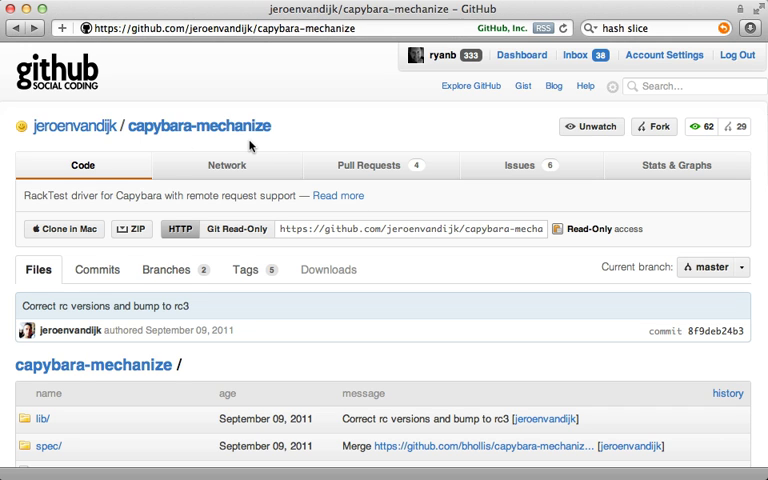
mouse_move(282, 148)
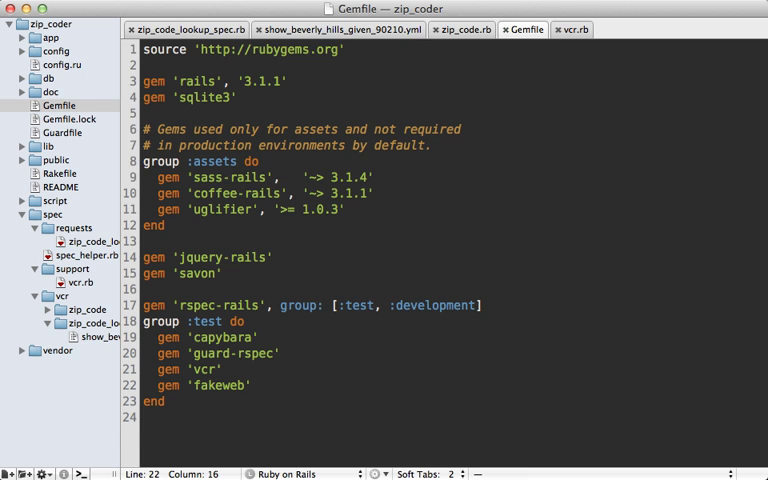
- Add gem 'capybara-mechanize' to the Gemfile's test group and open spec_helper.rb
text(gem 'capya)
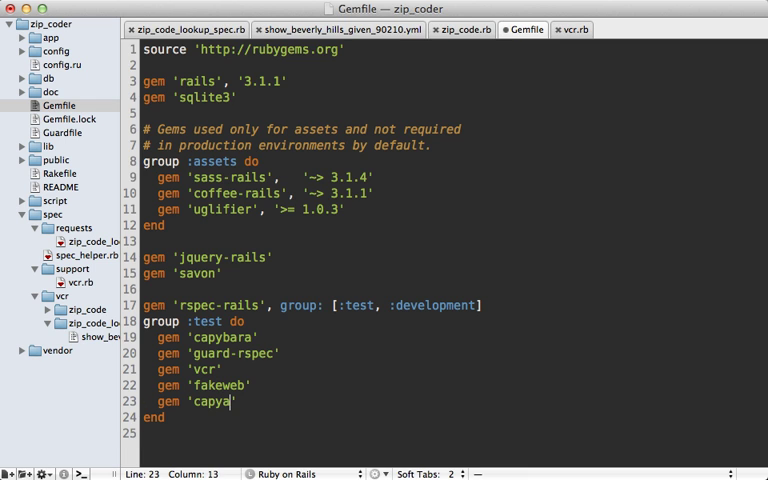
text(bara-mechanize)
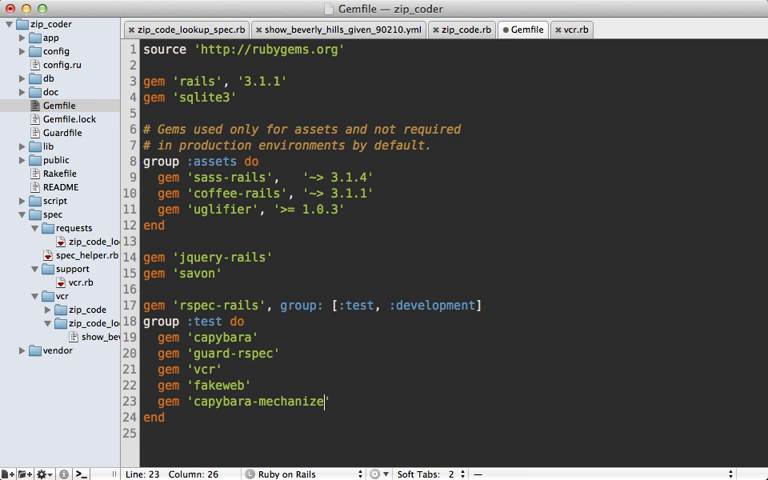
click(70, 260)
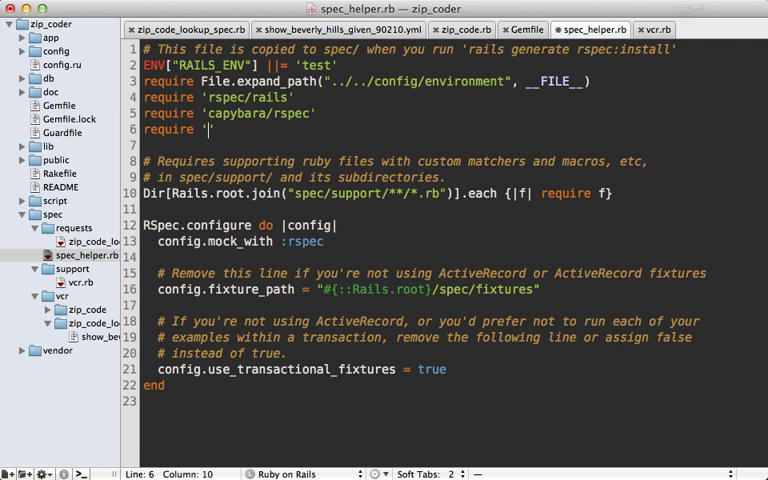
- Require capybara/mechanize, set Capybara.current_driver = :mechanize in the RailsCasts example and tag it :vcr
text(capybara/mecha)
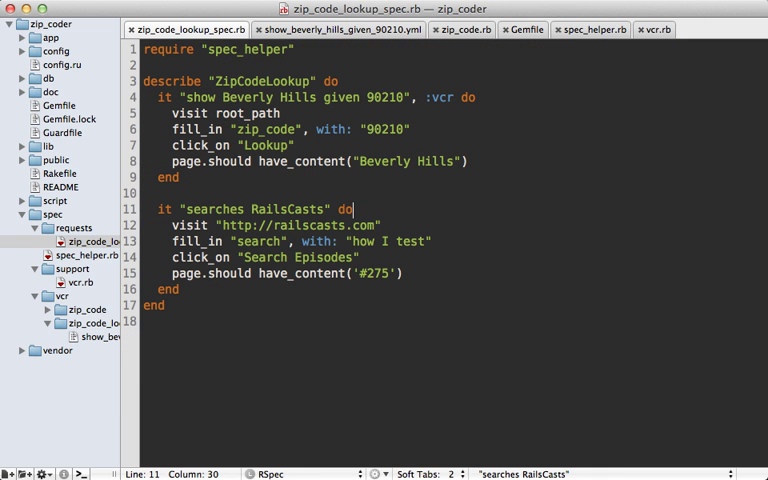
text(Capybara)
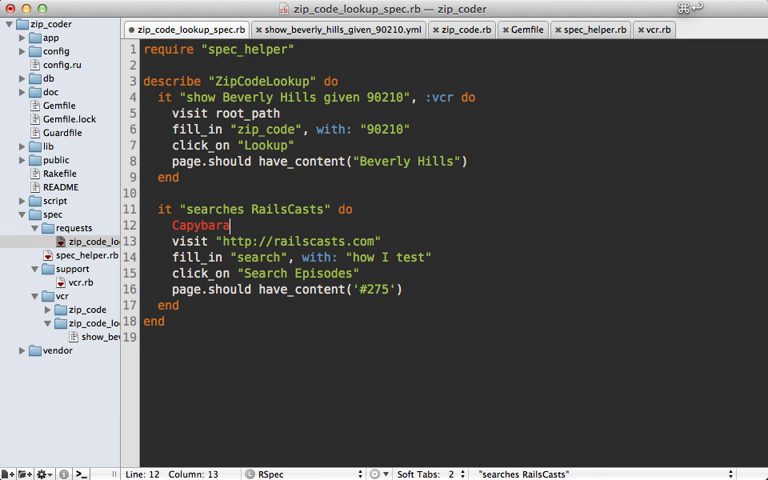
text(.current_driver)
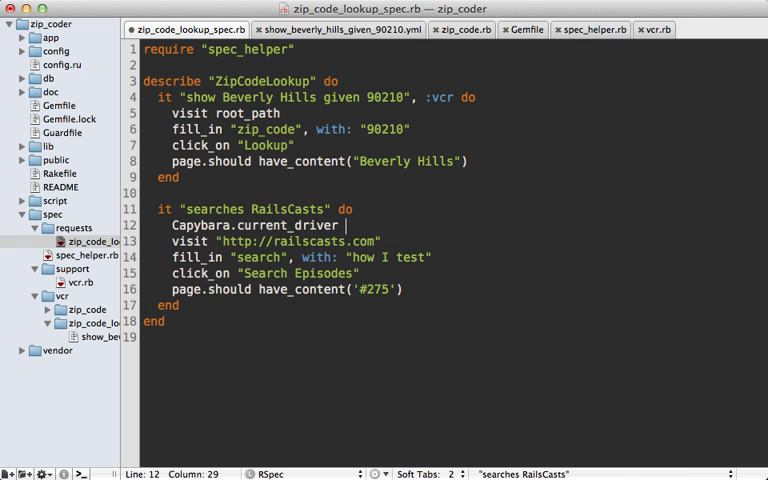
text(= :mechanize)
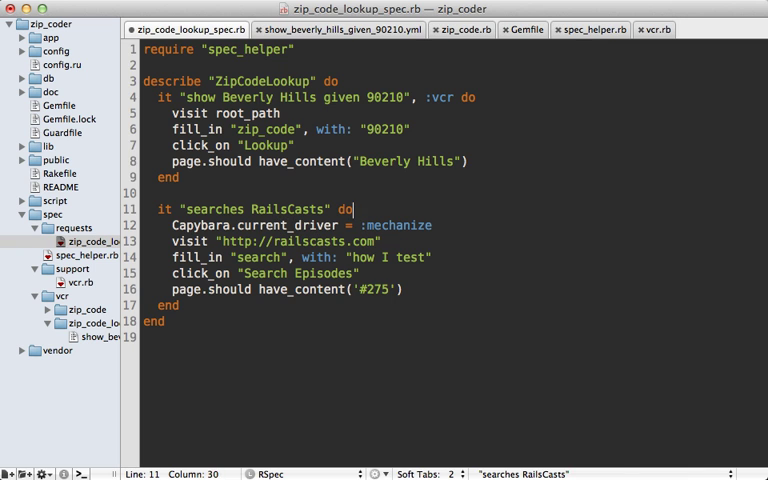
text(, :vr)
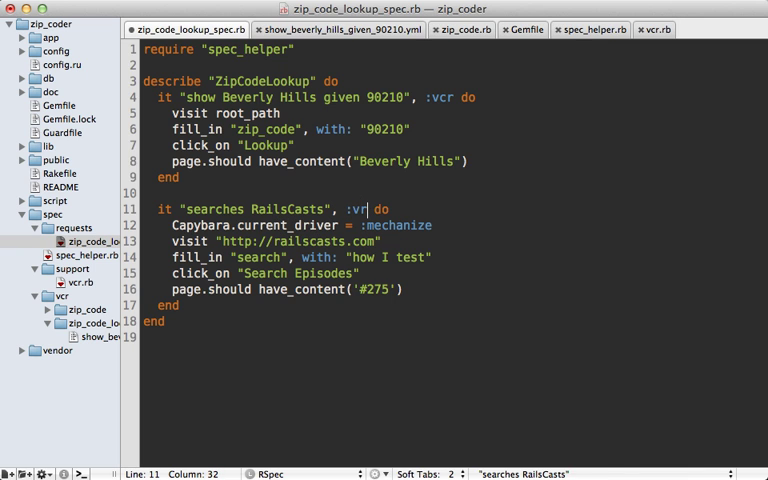
text(c)
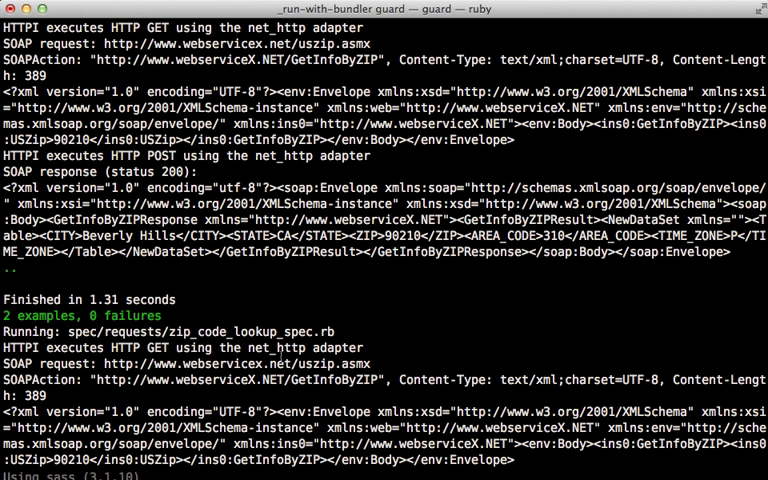
- Scroll the Guard output showing the SOAP log and 2 examples, 0 failures
scroll(down, 3)
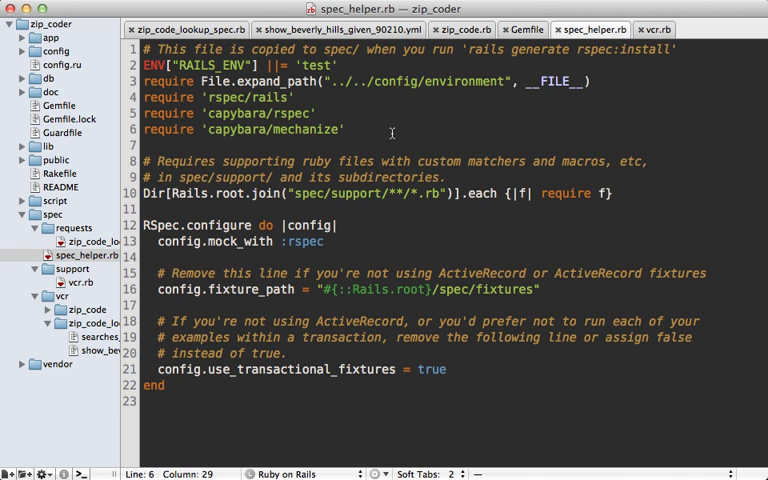
mouse_move(356, 130)
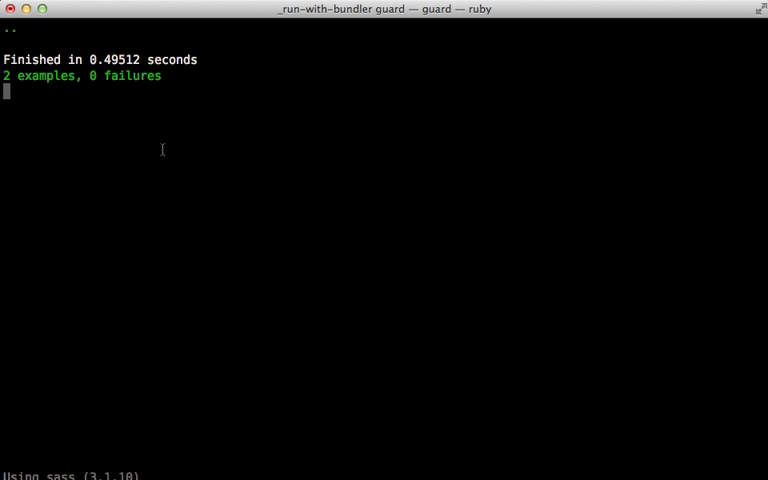
mouse_move(96, 144)
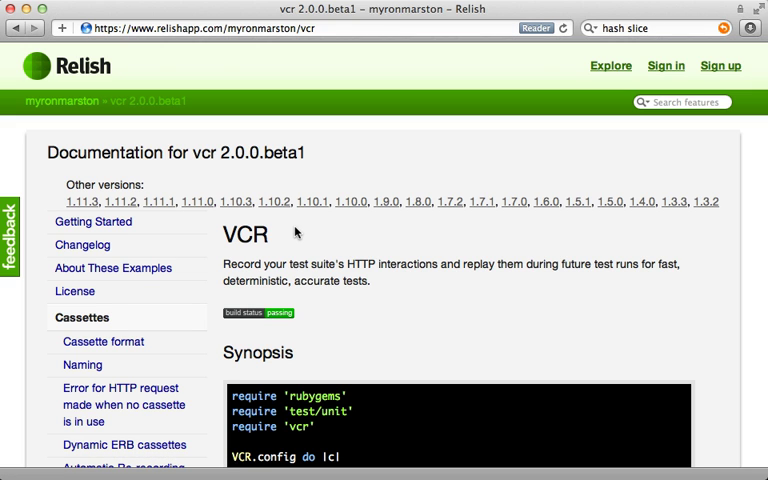
mouse_move(212, 312)
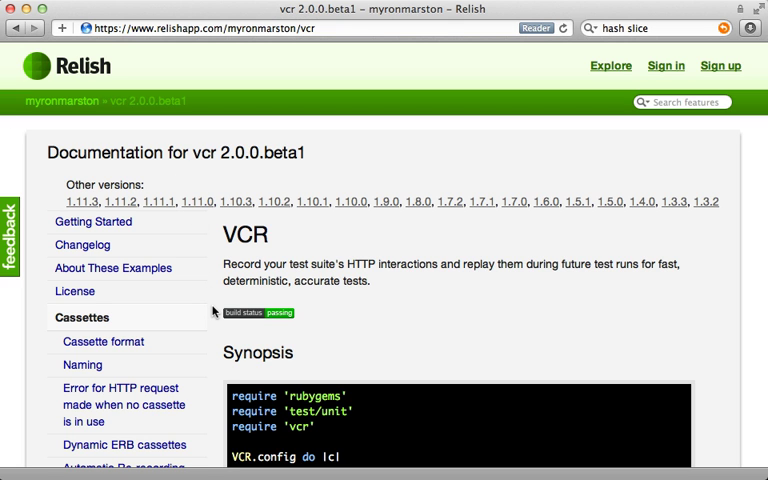